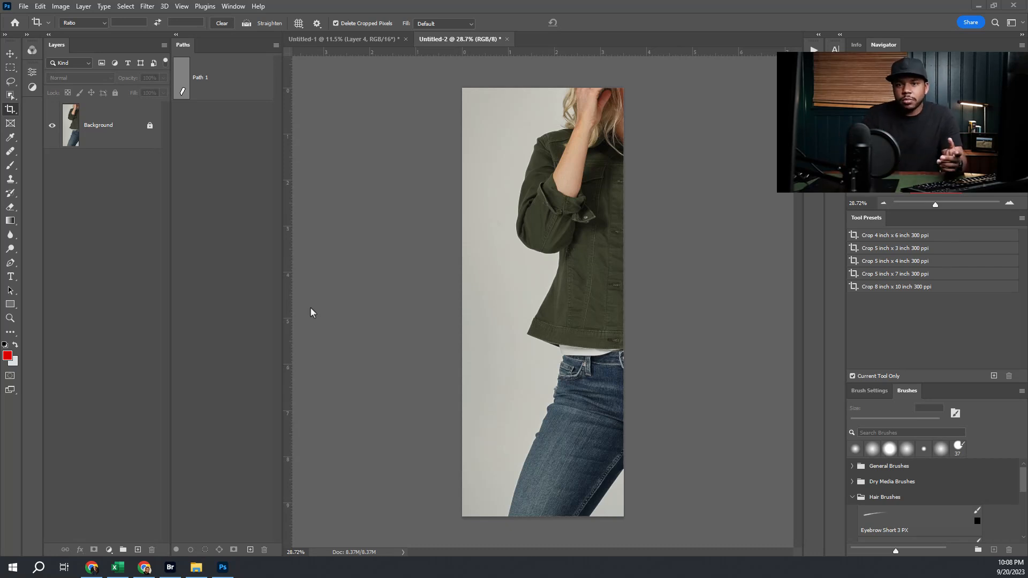
mouse_move(564, 269)
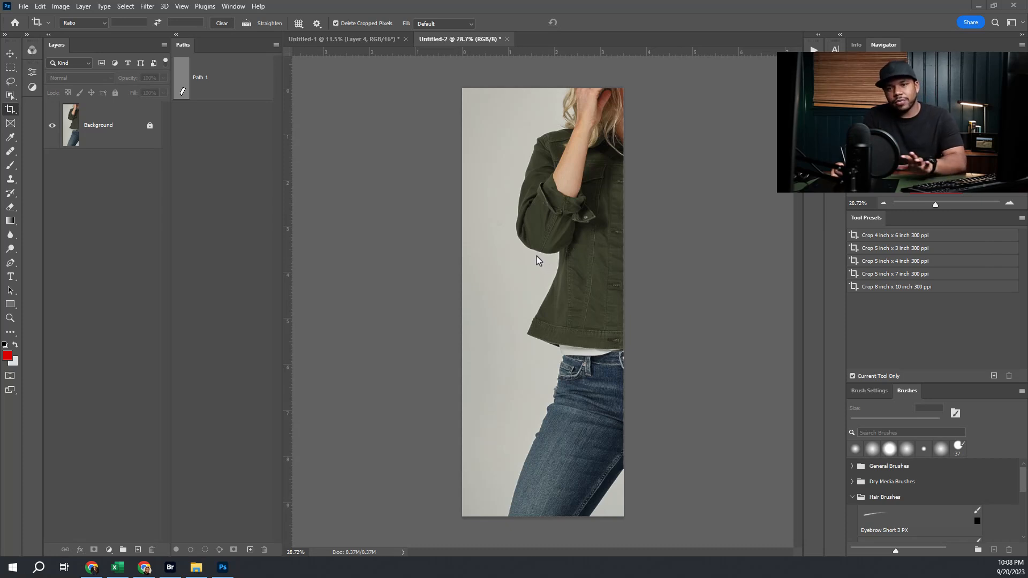
mouse_move(531, 266)
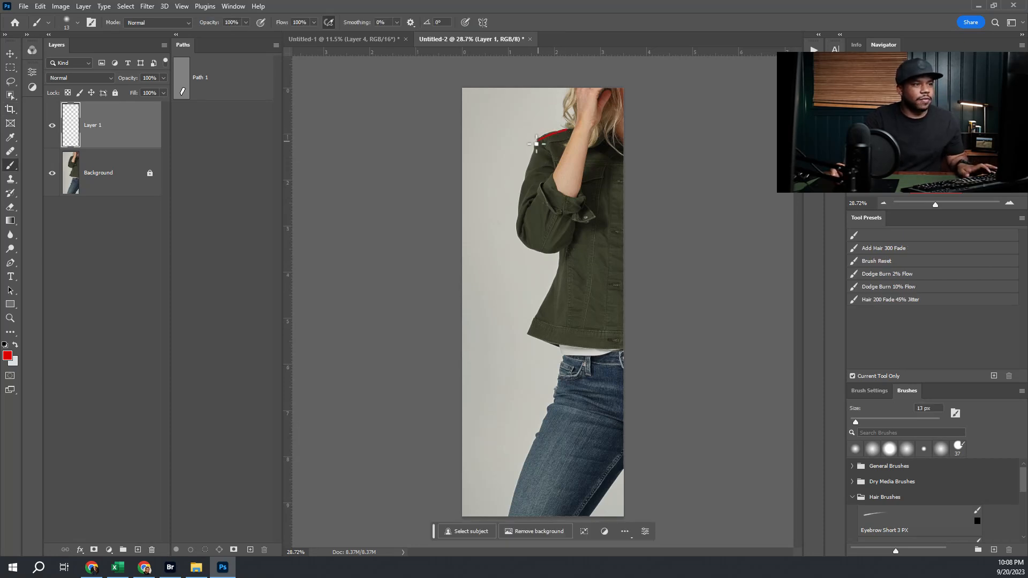
Paint a brush stroke on the jacket shoulder, then move to the yellow-dress photo
drag(534, 143, 518, 212)
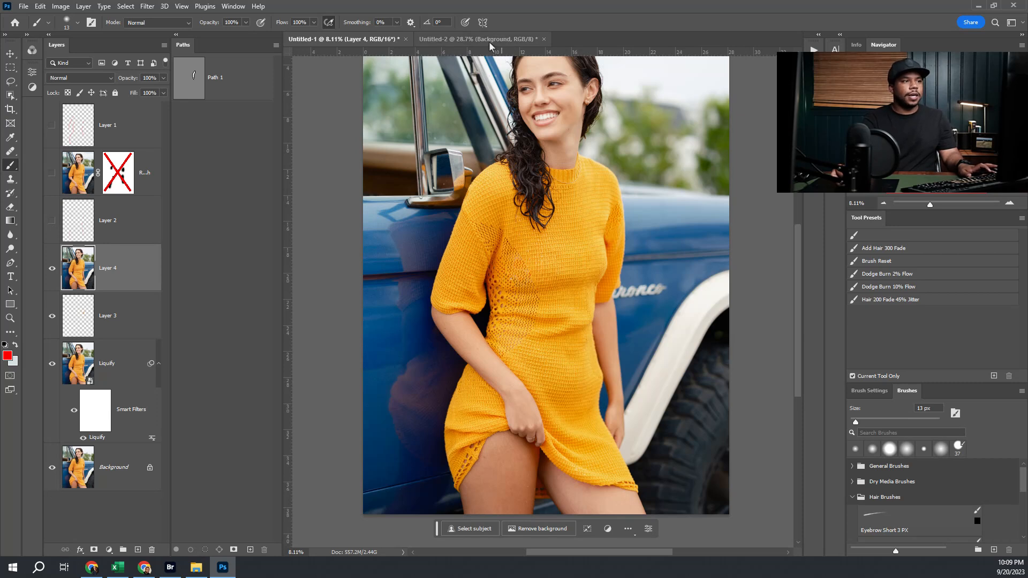
Return to the Untitled-2 jacket-and-jeans document
click(482, 38)
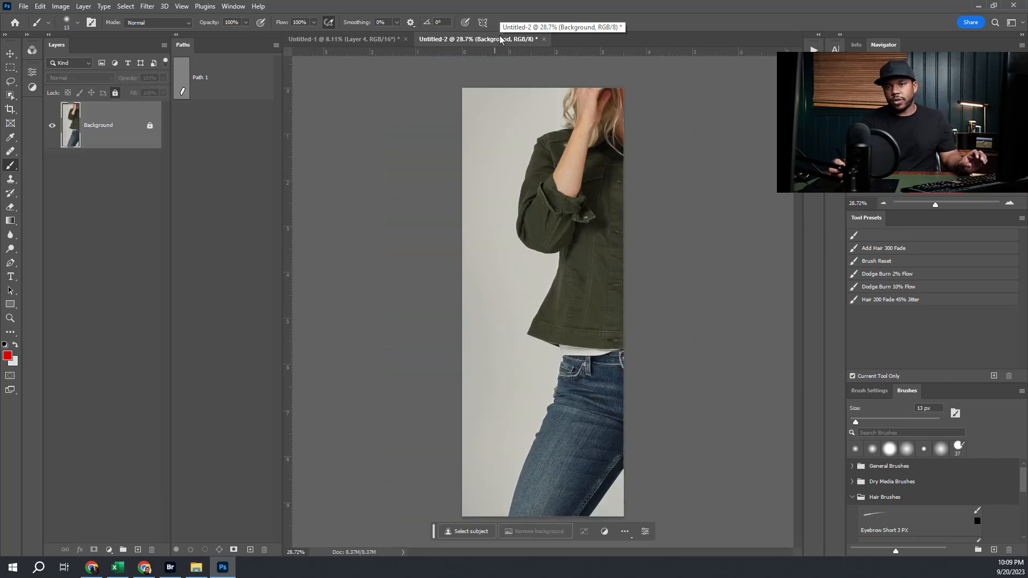
mouse_move(90, 178)
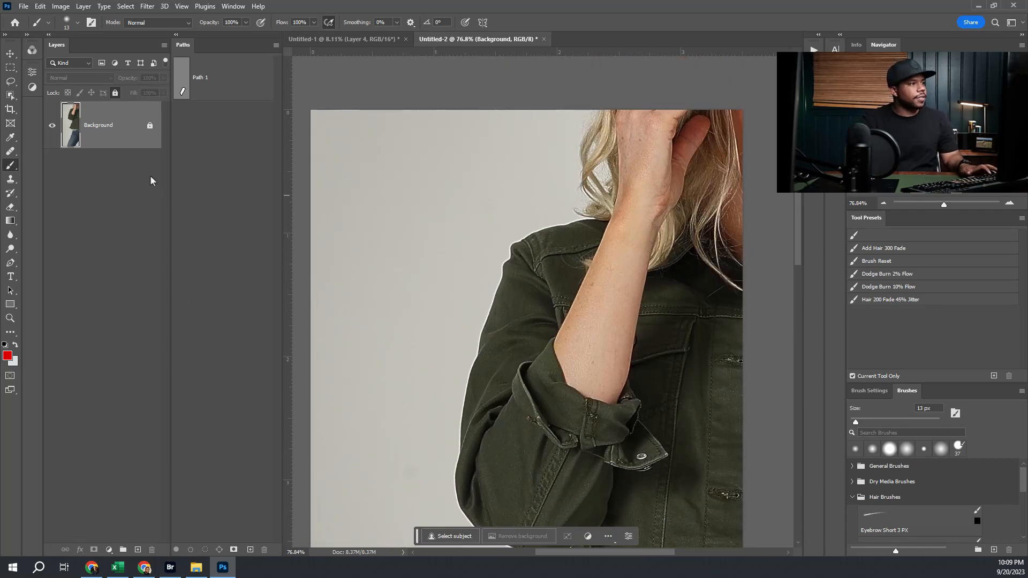
mouse_move(113, 173)
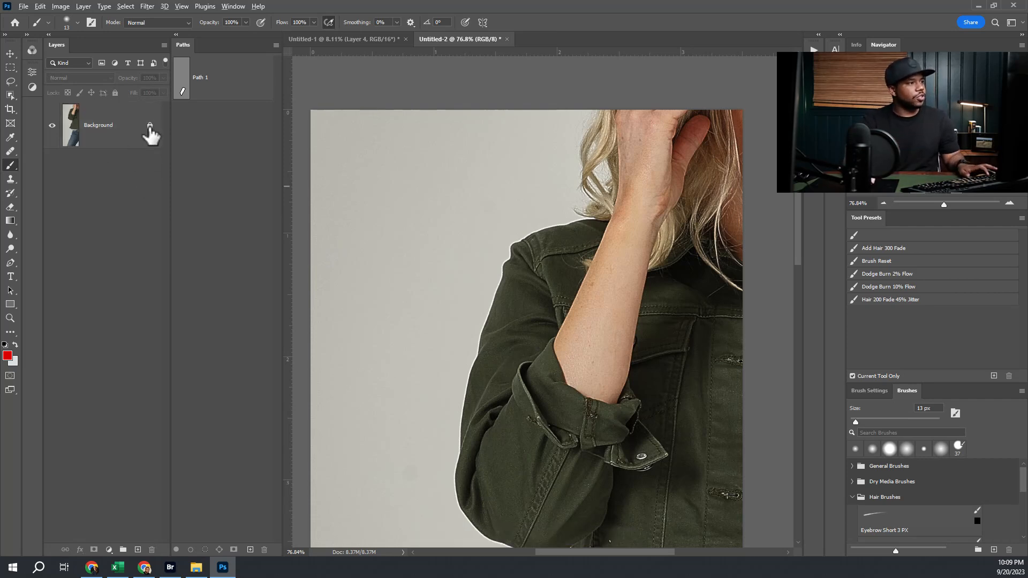
Duplicate Background, convert the copy to a smart object, and rename it Liquify
key(ctrl+j)
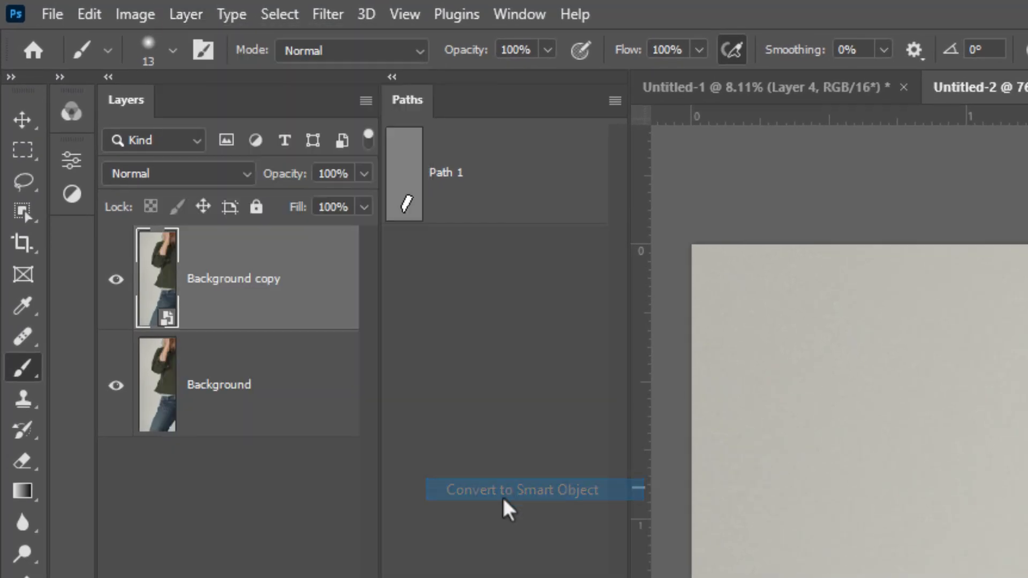
click(983, 86)
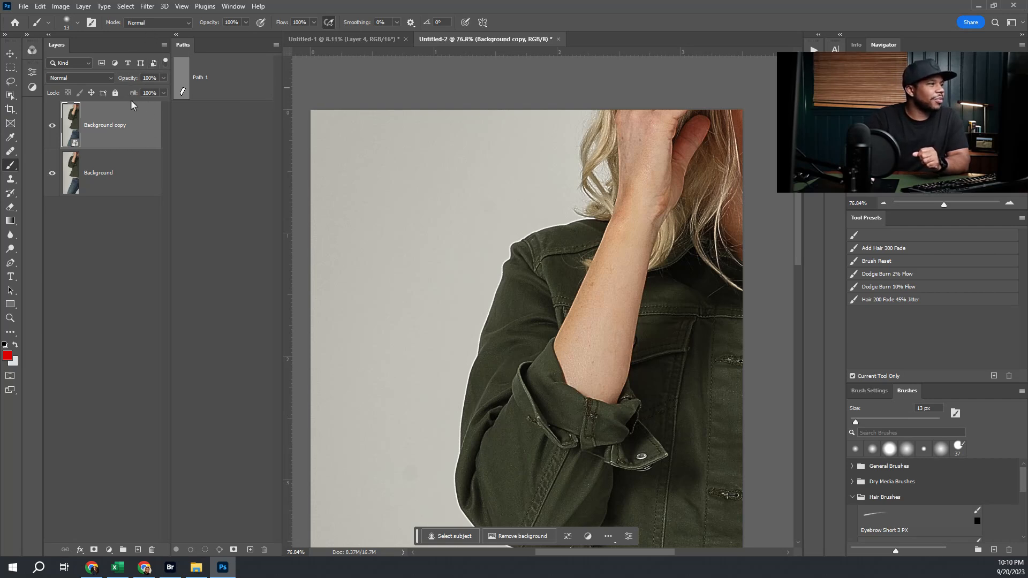
double_click(104, 125)
text(liquify)
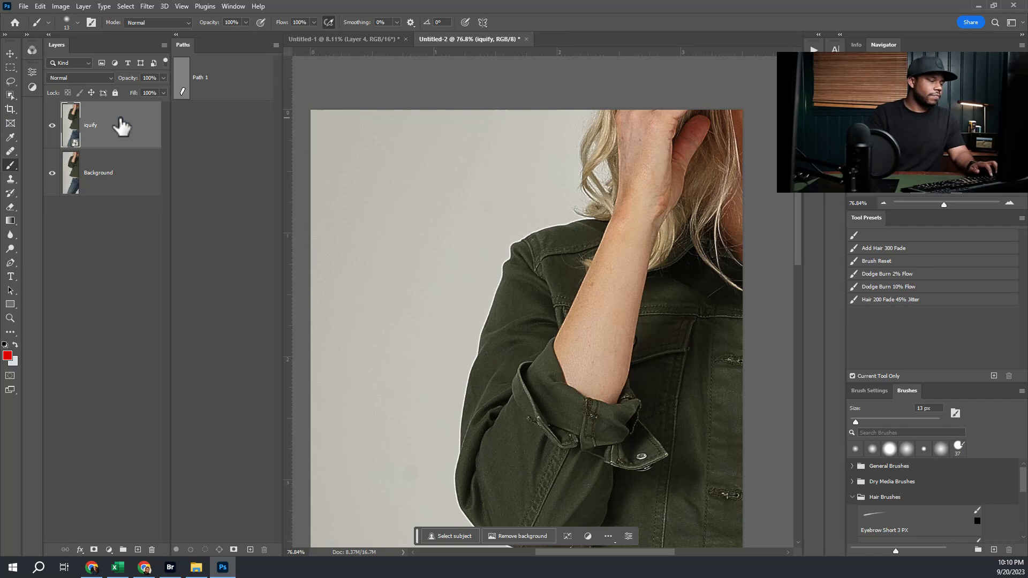
double_click(91, 125)
text(L)
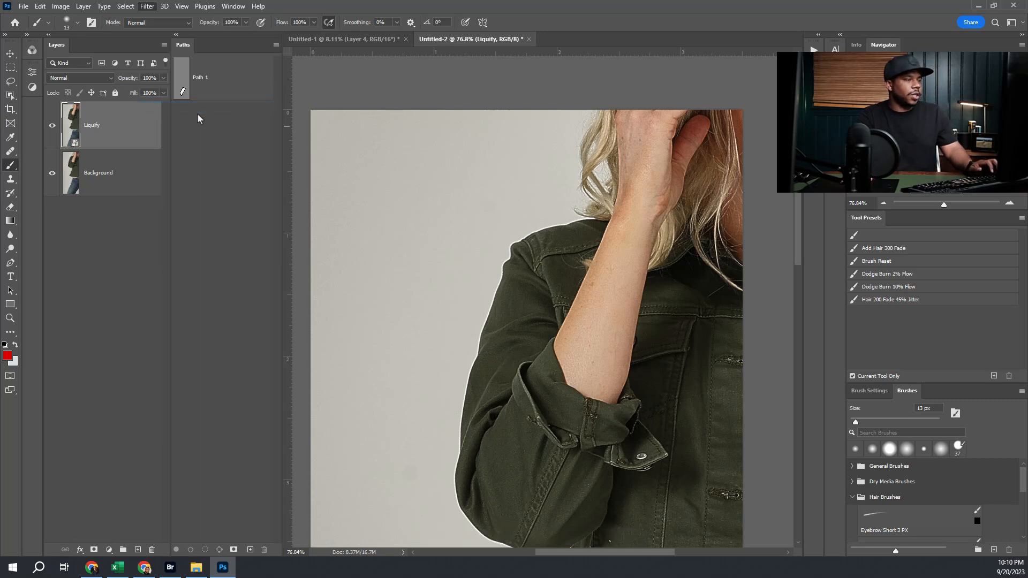
click(131, 6)
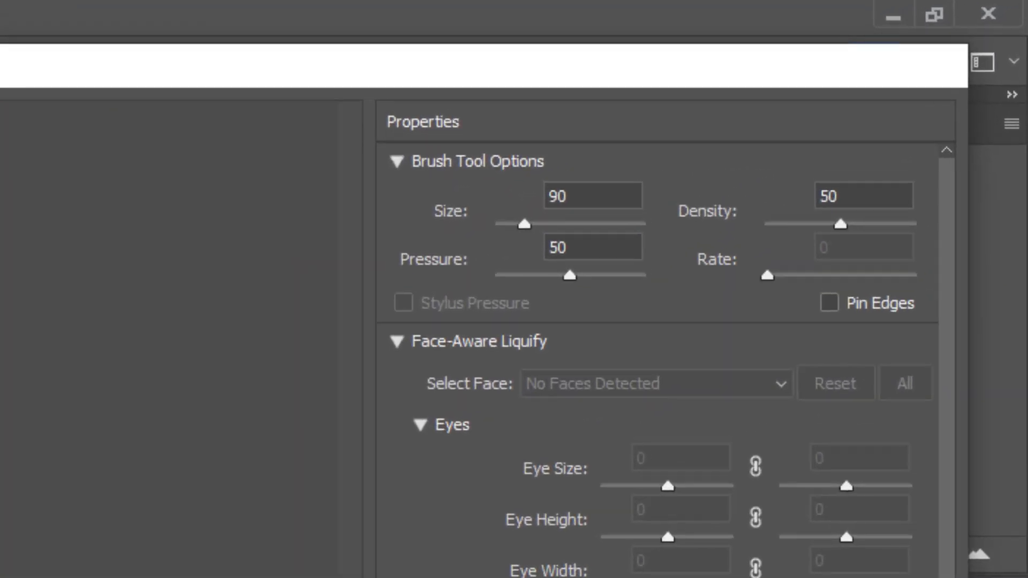
mouse_move(161, 212)
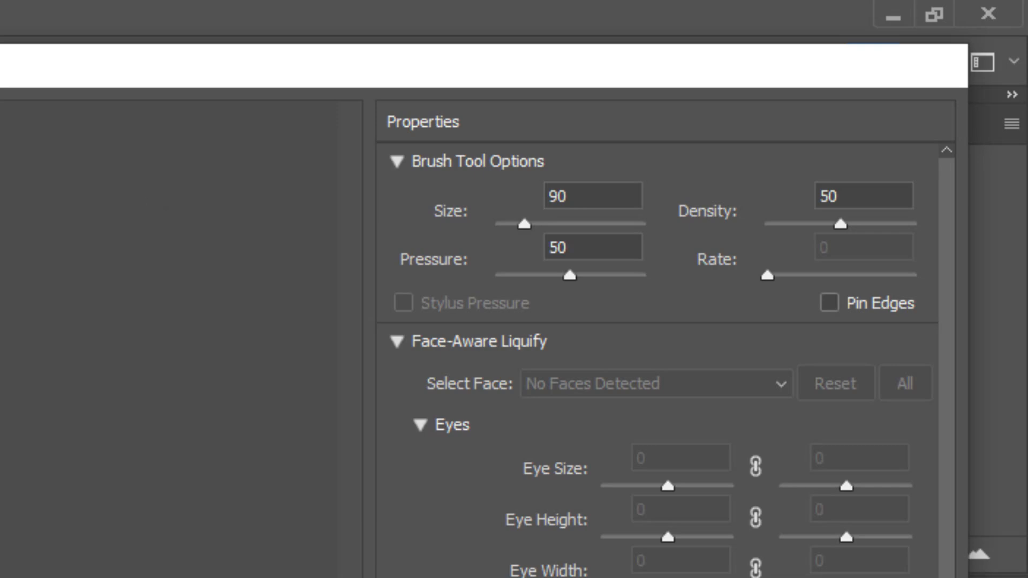
mouse_move(178, 353)
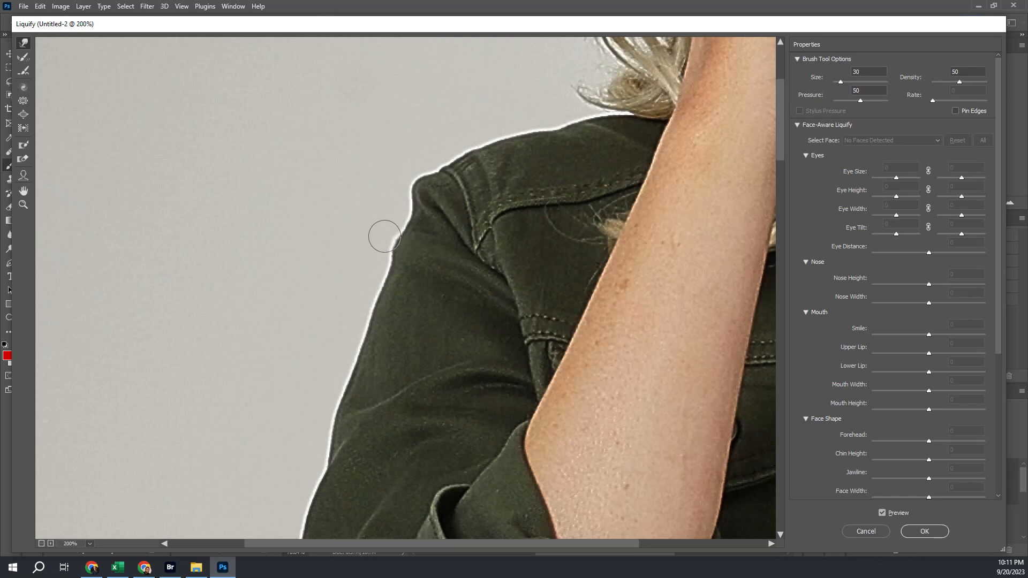
mouse_move(389, 255)
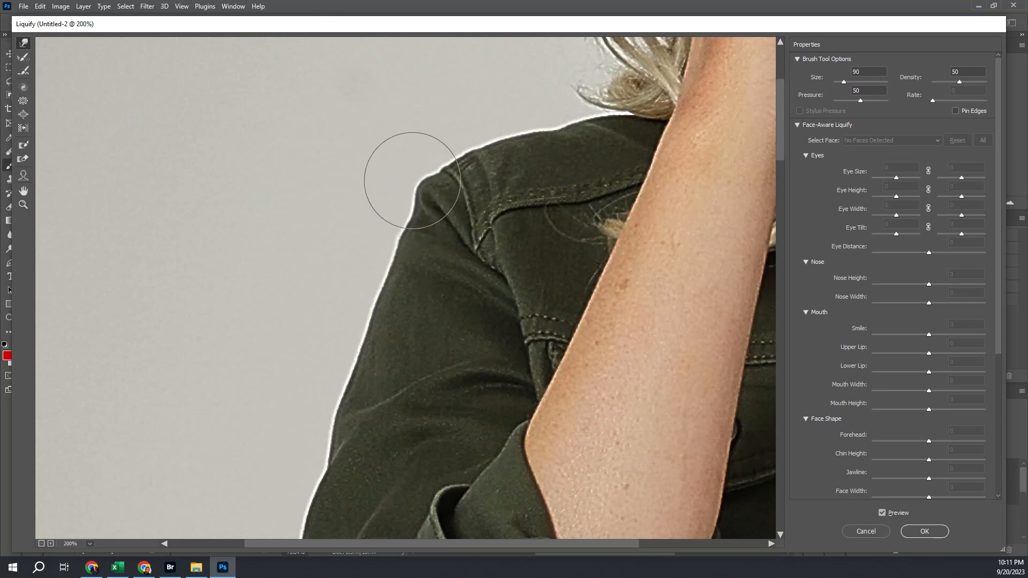
With a size 60 Forward Warp brush, round off the jacket shoulder's upper edge
drag(412, 179, 418, 215)
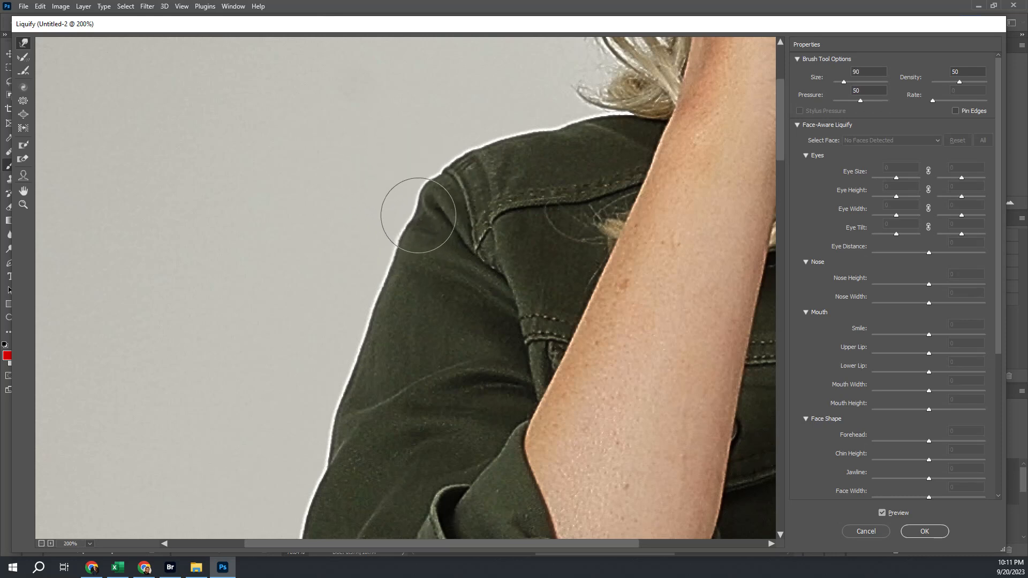
text(60)
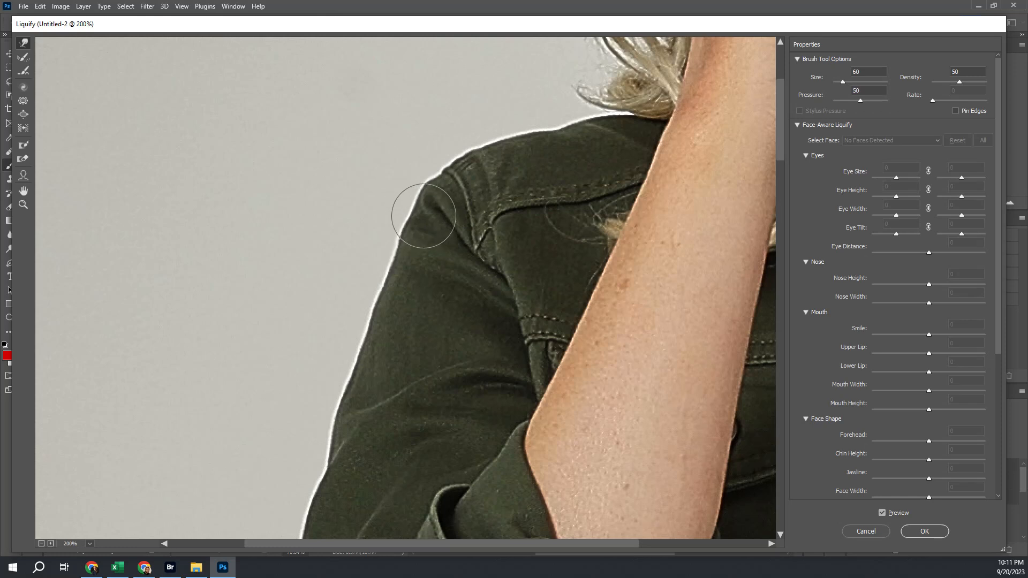
mouse_move(423, 200)
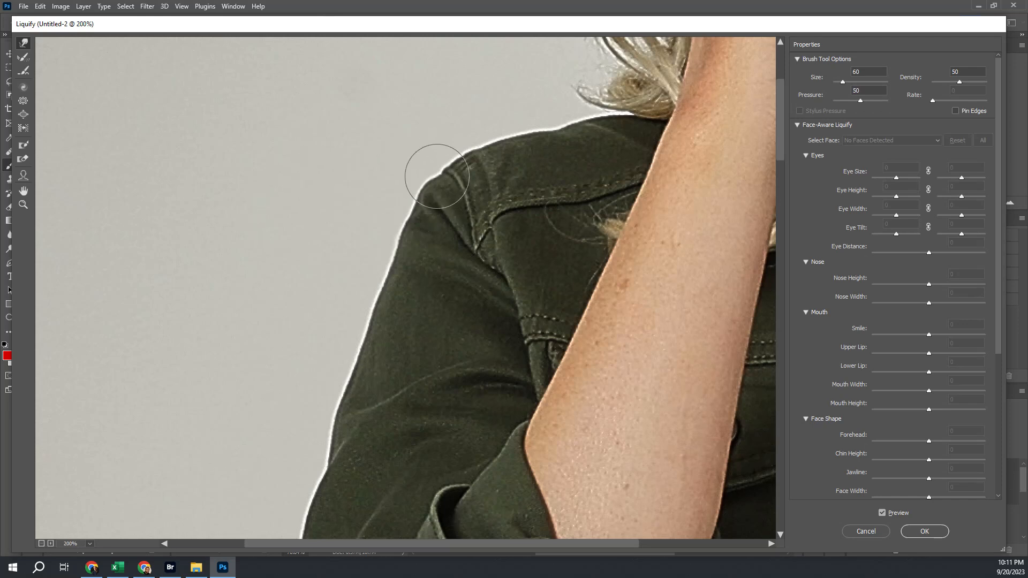
drag(436, 175, 450, 178)
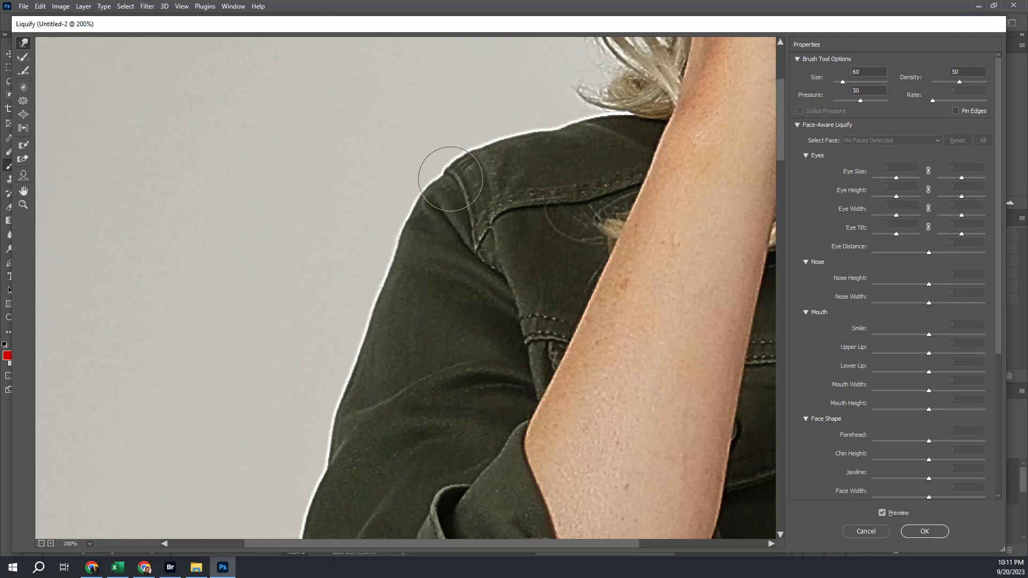
drag(450, 178, 570, 138)
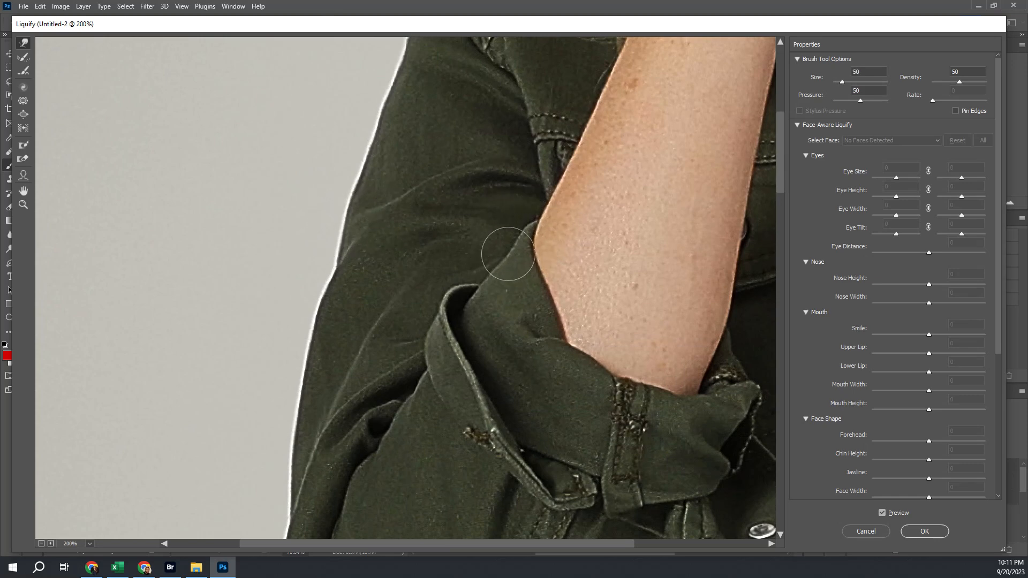
Smooth the sleeve fold beside the bent arm and tuck in the bulging lower edge
drag(509, 254, 559, 309)
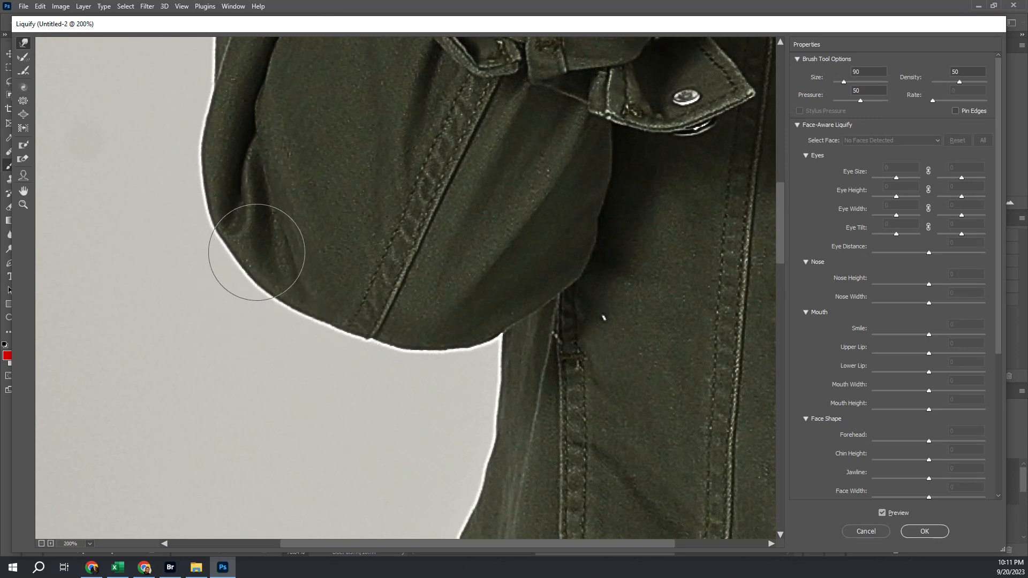
drag(256, 252, 558, 259)
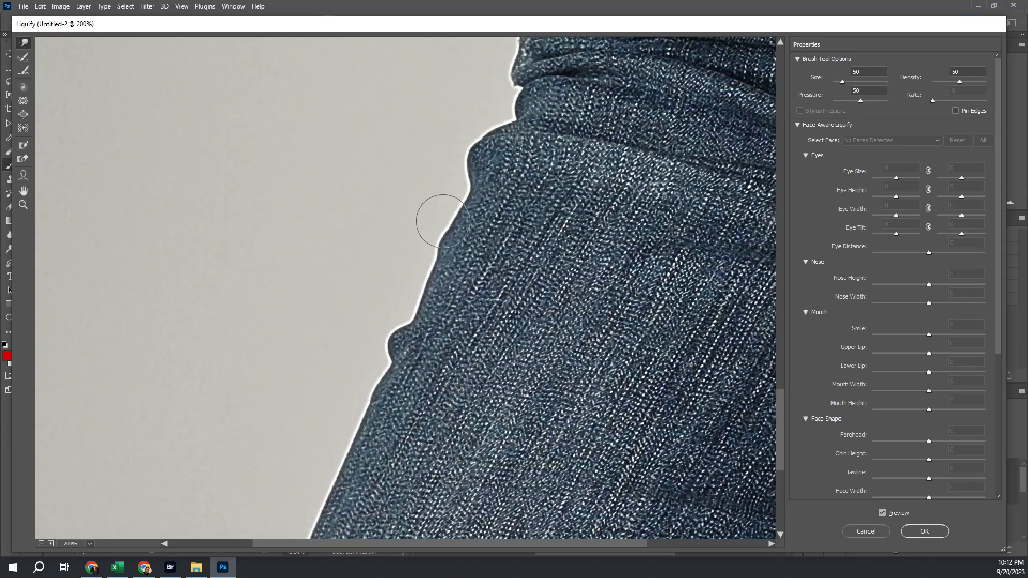
Warp out the bumps along the jeans' hip and side contour, then commit Liquify
drag(443, 222, 392, 350)
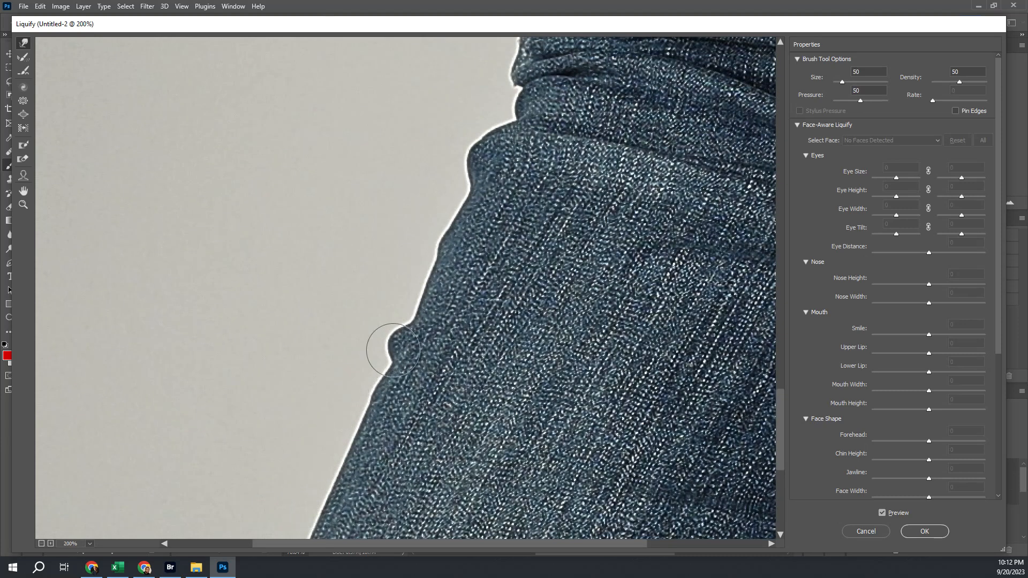
drag(392, 350, 372, 340)
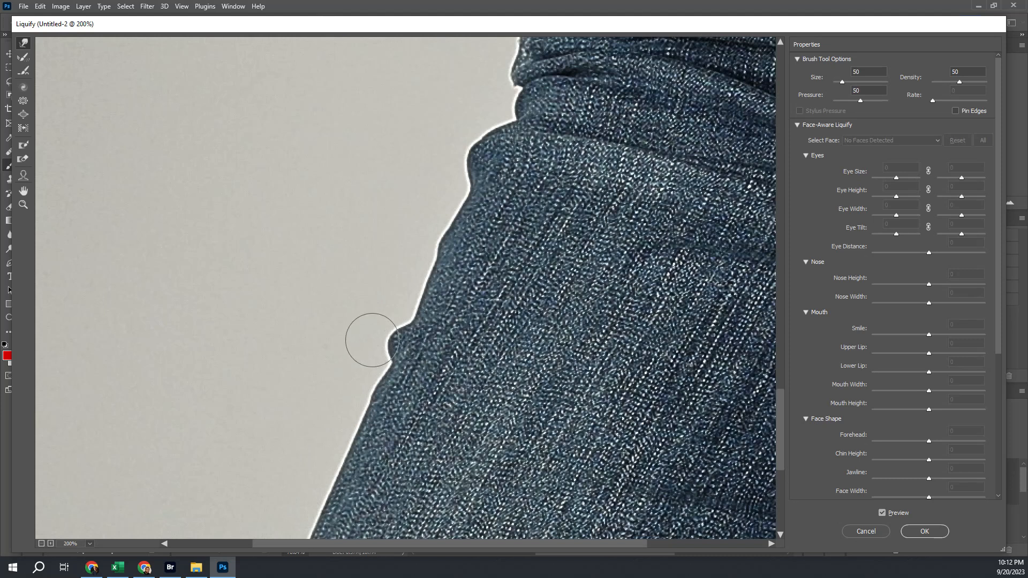
drag(371, 340, 410, 358)
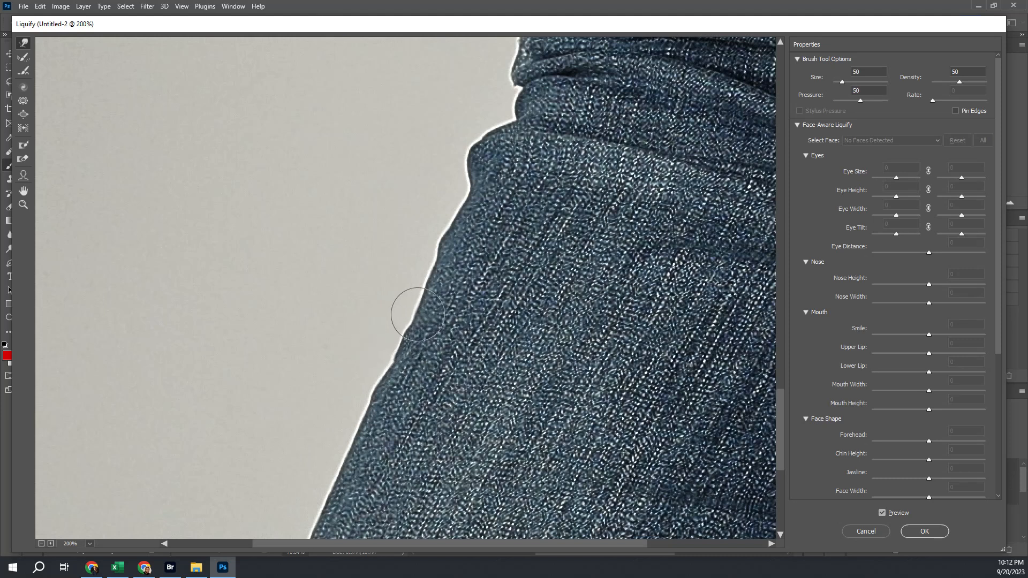
drag(420, 315, 381, 384)
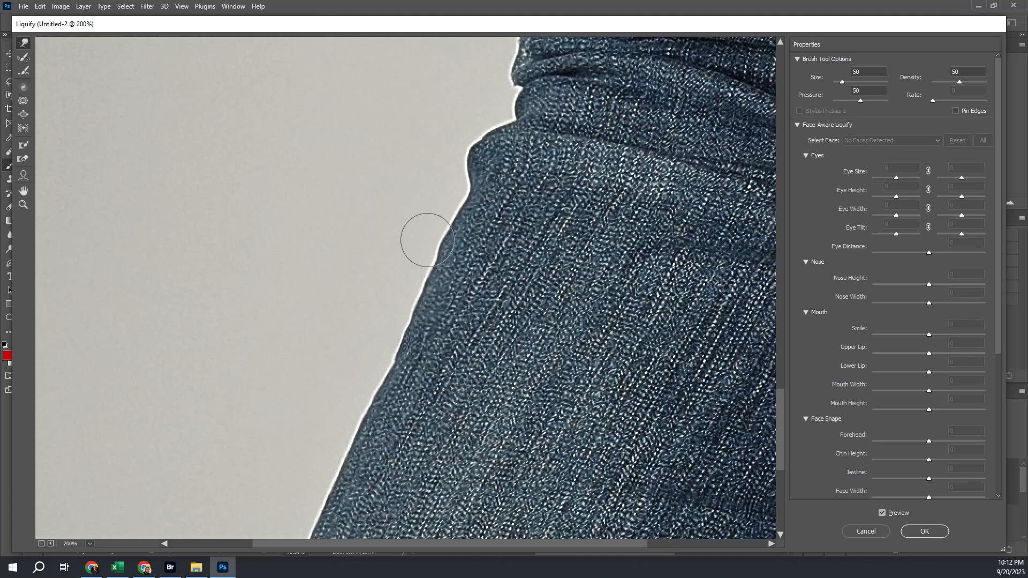
drag(426, 239, 525, 237)
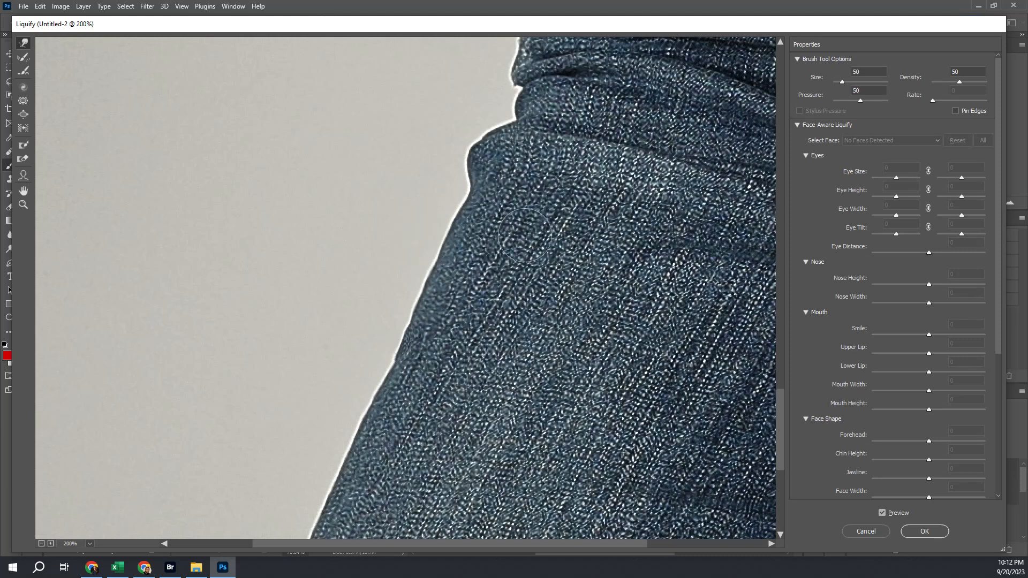
mouse_move(916, 548)
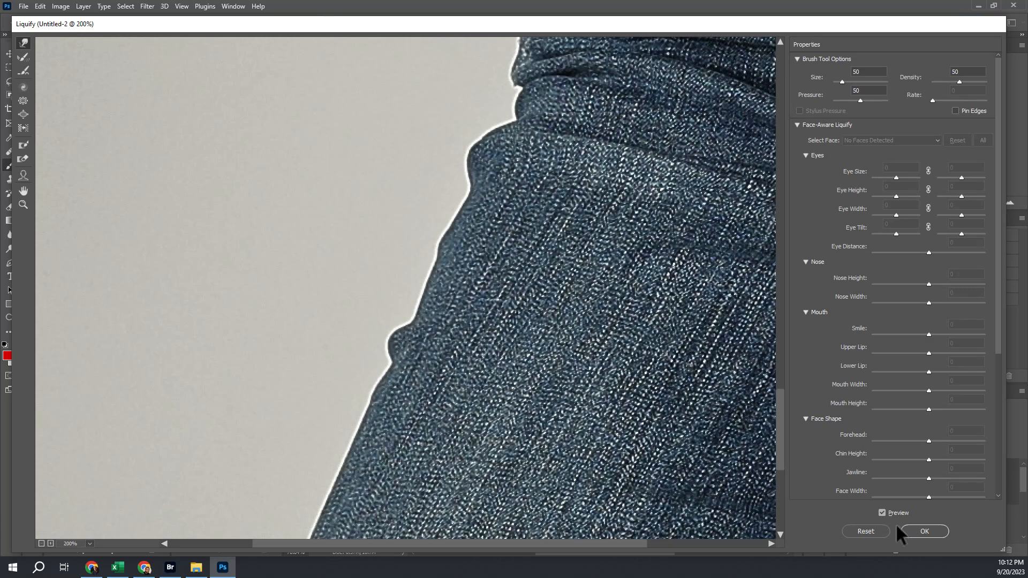
click(926, 531)
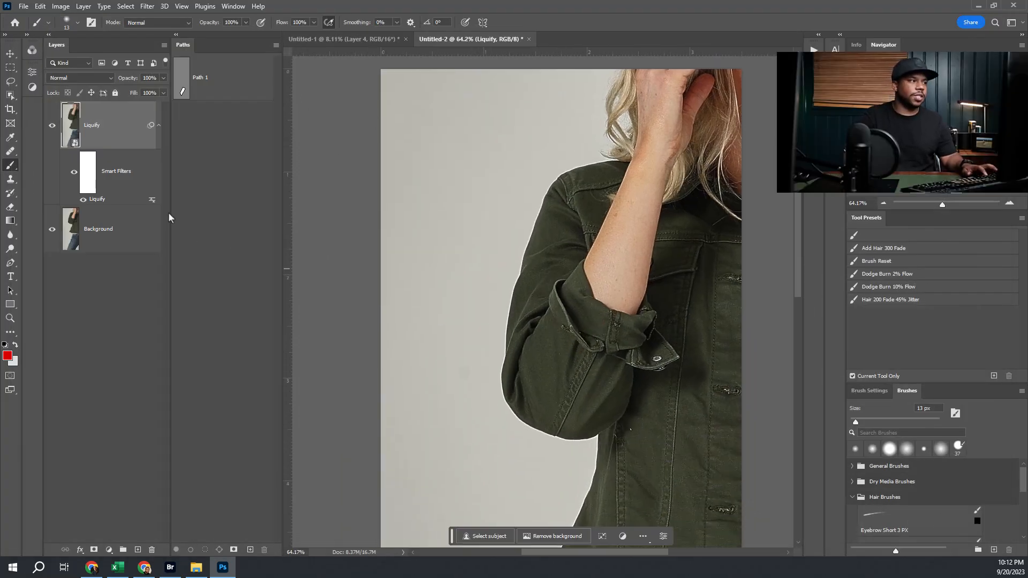
Select the Pen tool to begin a new path for the jeans edge
click(53, 125)
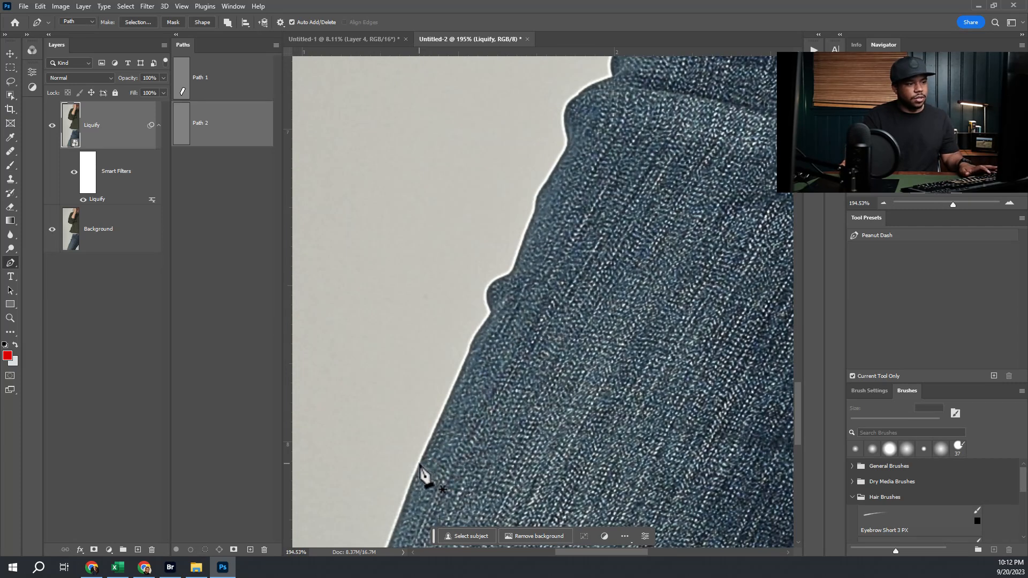
Place Path 2 anchors from the lower jeans edge up the hip
click(531, 203)
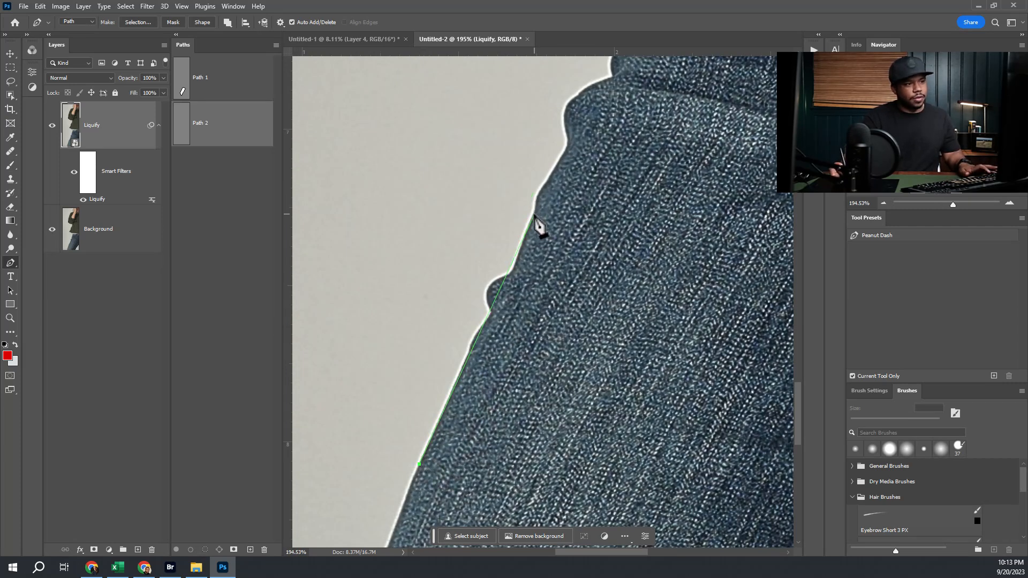
click(610, 86)
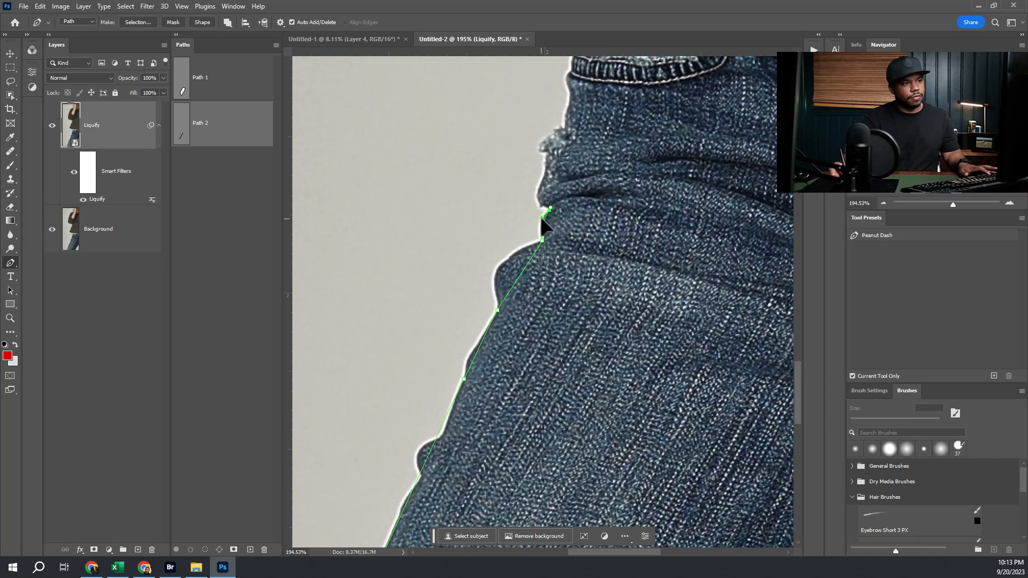
mouse_move(510, 206)
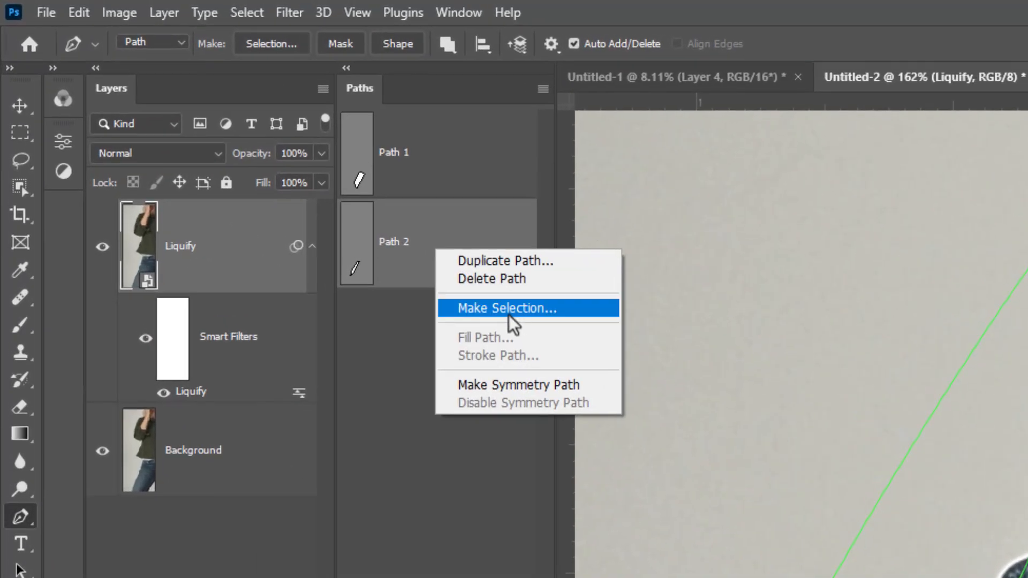
Make a selection from Path 2 with a 0 feather radius
click(508, 309)
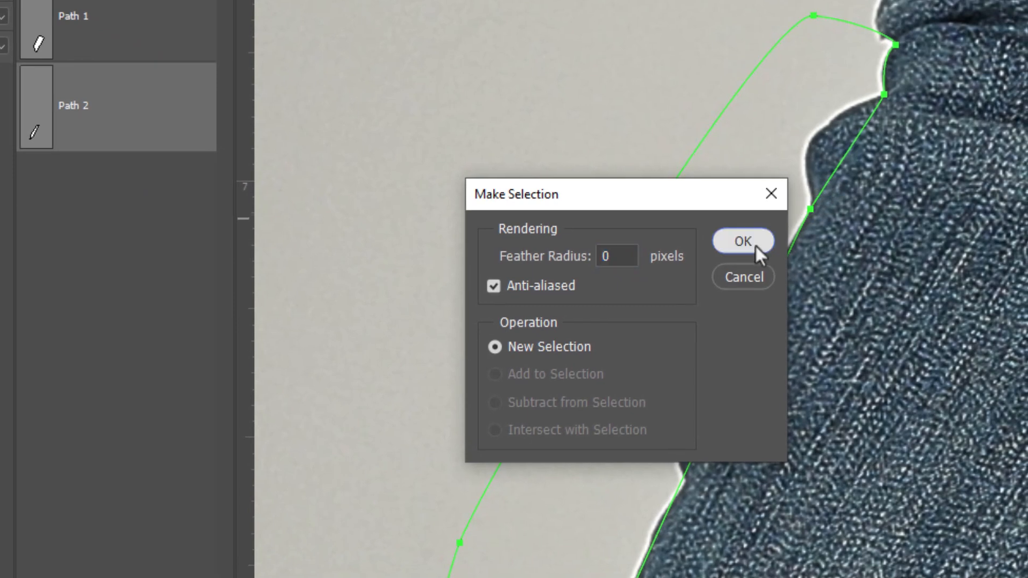
click(742, 241)
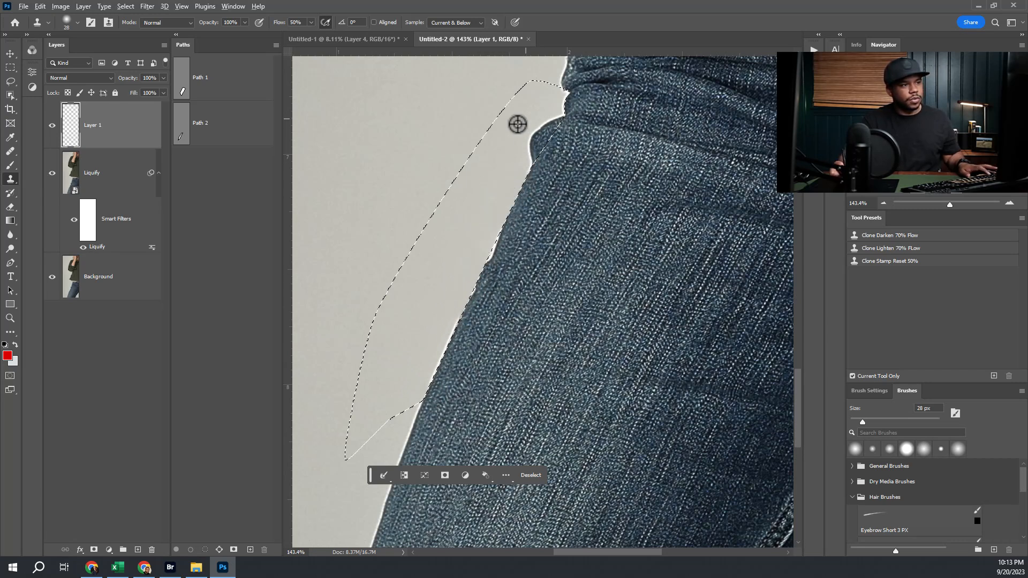
Clone clean background over the hip bulges on Layer 1 and inspect the lower jeans edge
drag(517, 125, 506, 184)
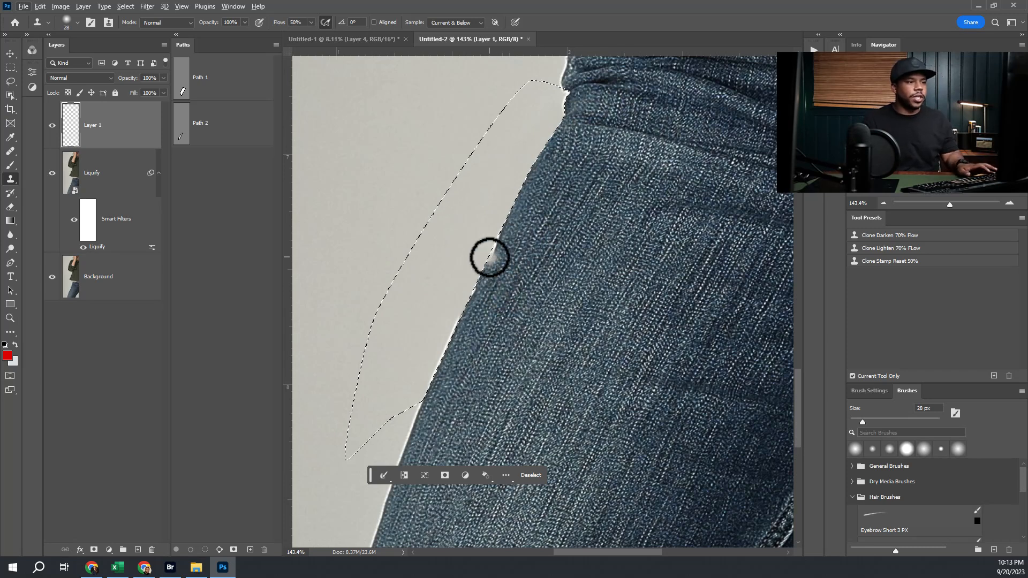
drag(488, 259, 600, 178)
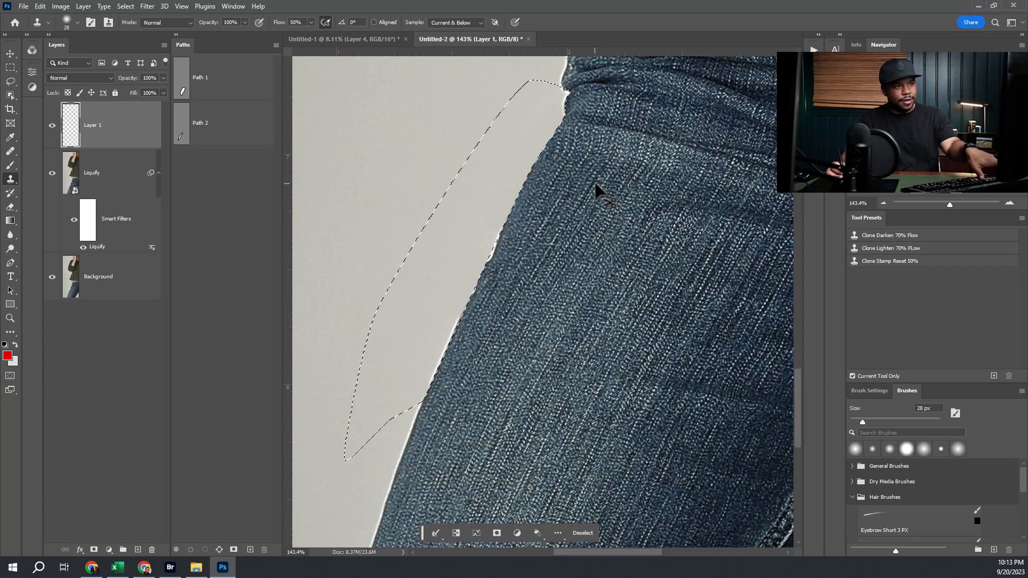
mouse_move(433, 210)
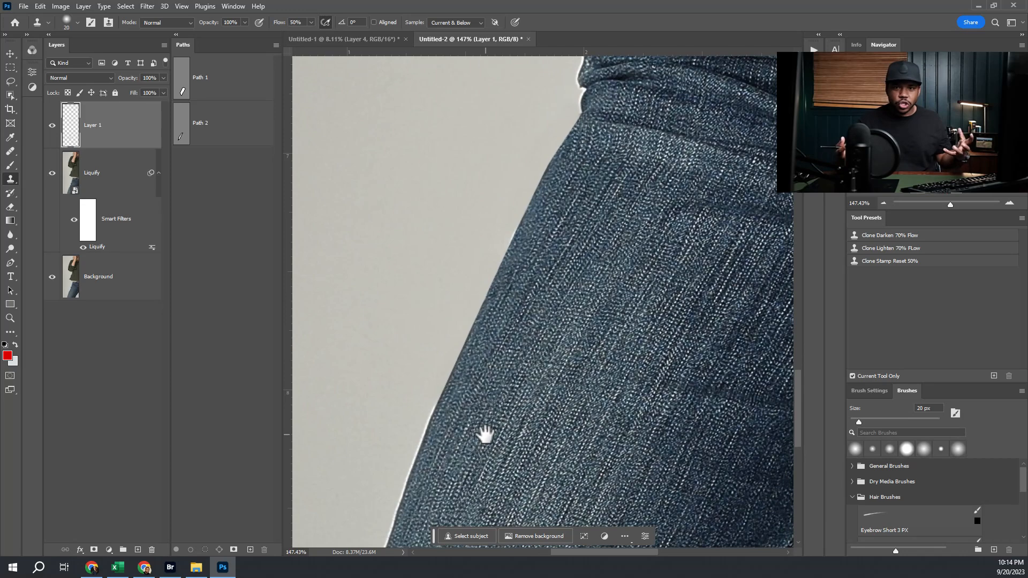
drag(485, 433, 476, 374)
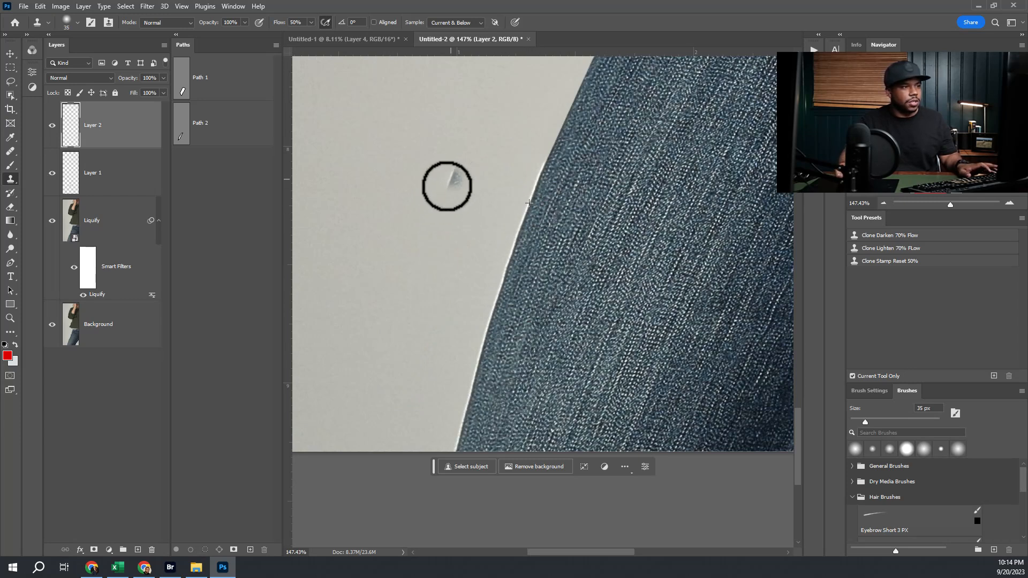
Clone-stamp denim onto Layer 2 and commit the warp over the jeans' edge
drag(459, 174, 400, 383)
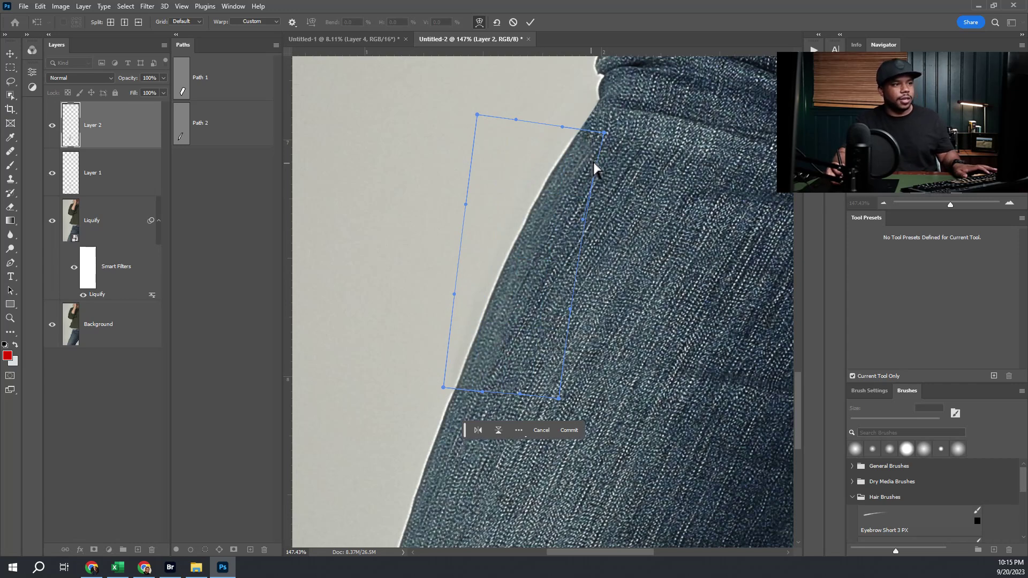
click(568, 430)
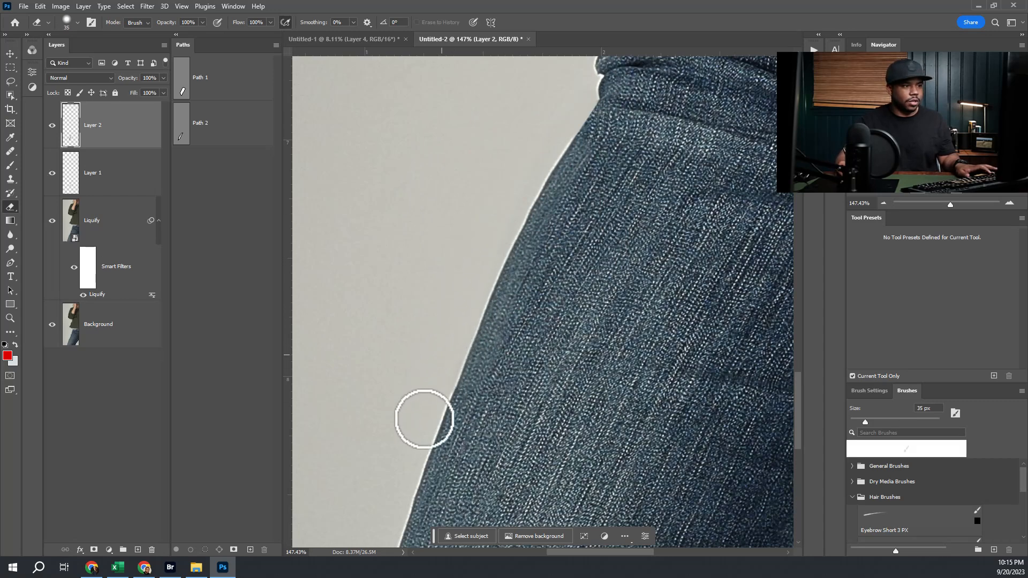
mouse_move(559, 116)
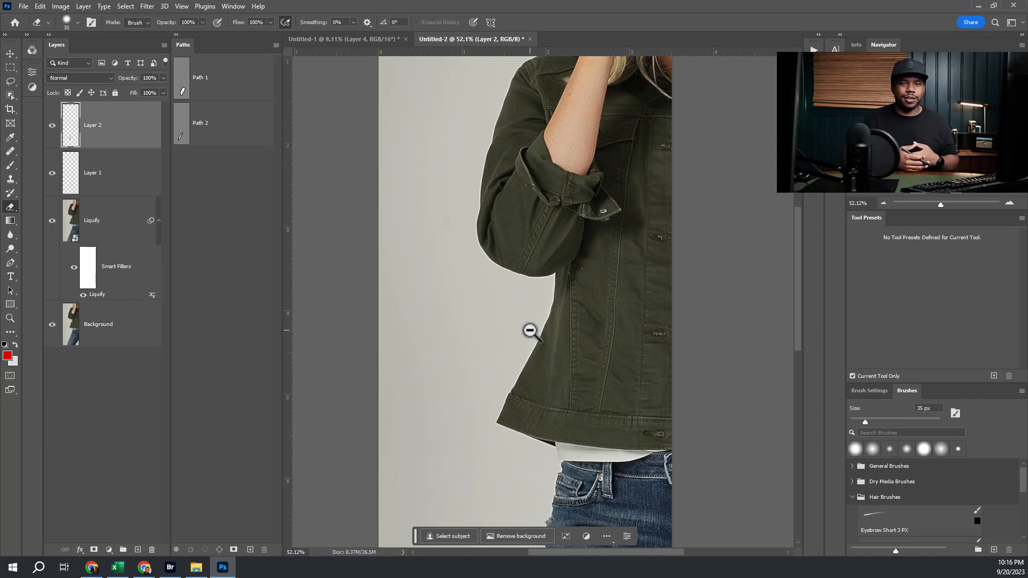
mouse_move(528, 384)
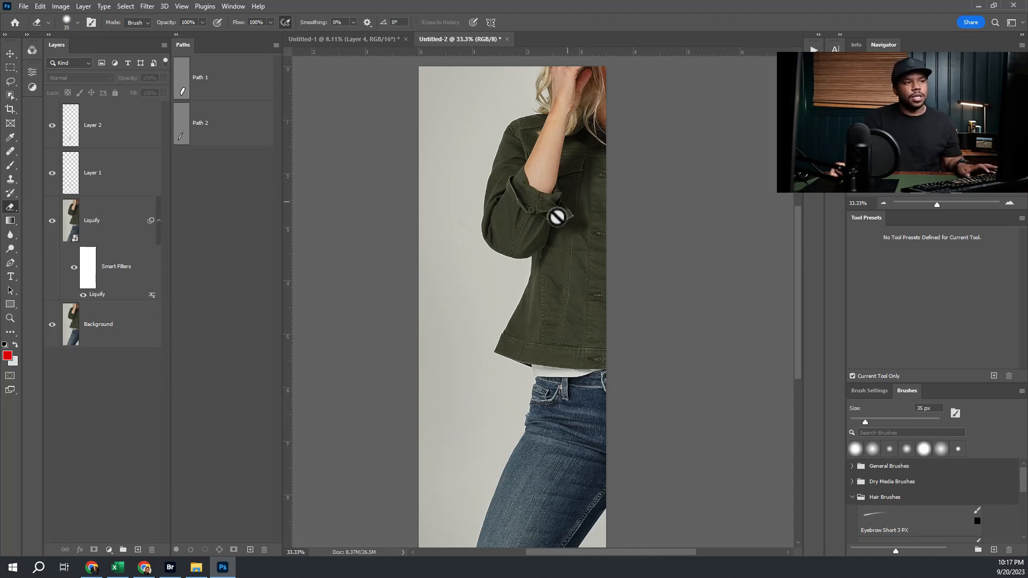
mouse_move(555, 264)
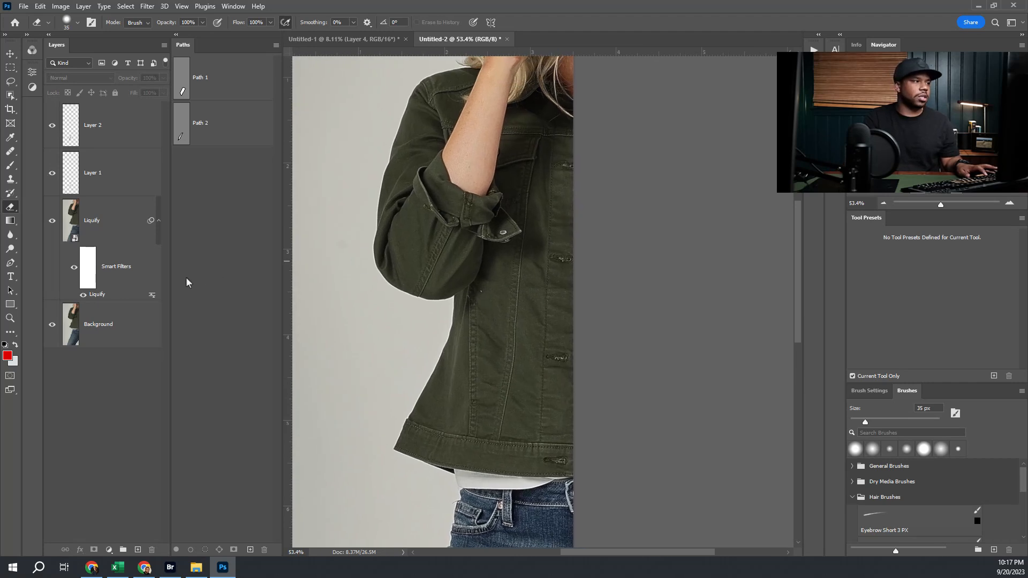
mouse_move(279, 252)
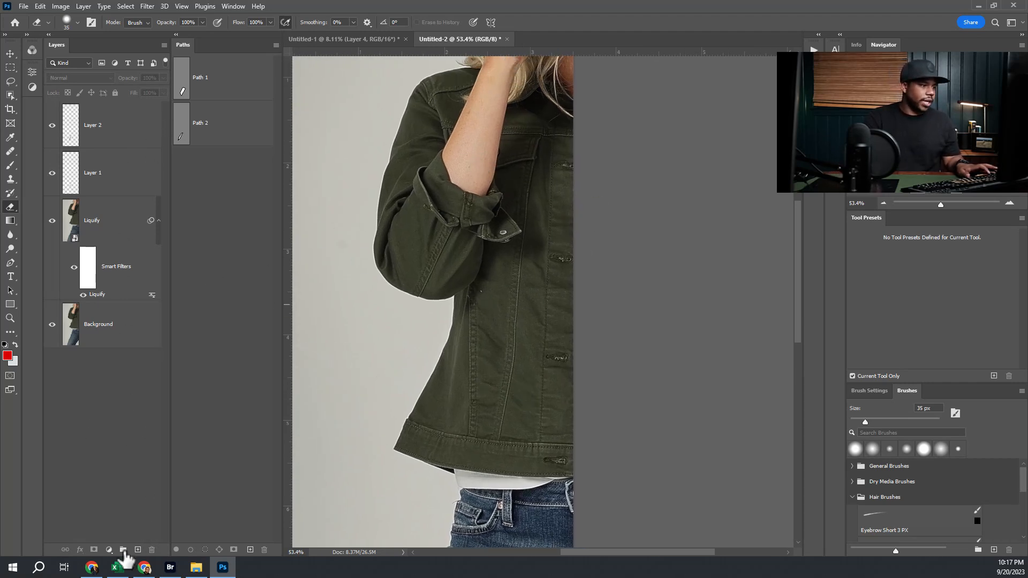
Group the retouching layers, add Group 2 with Layer 3, and lasso the jacket outline
click(123, 550)
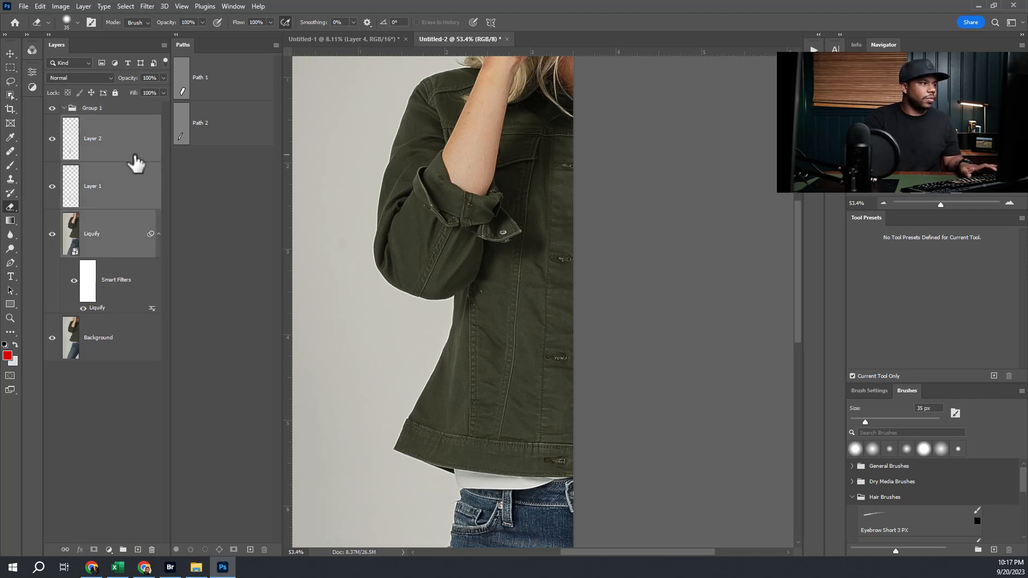
click(67, 107)
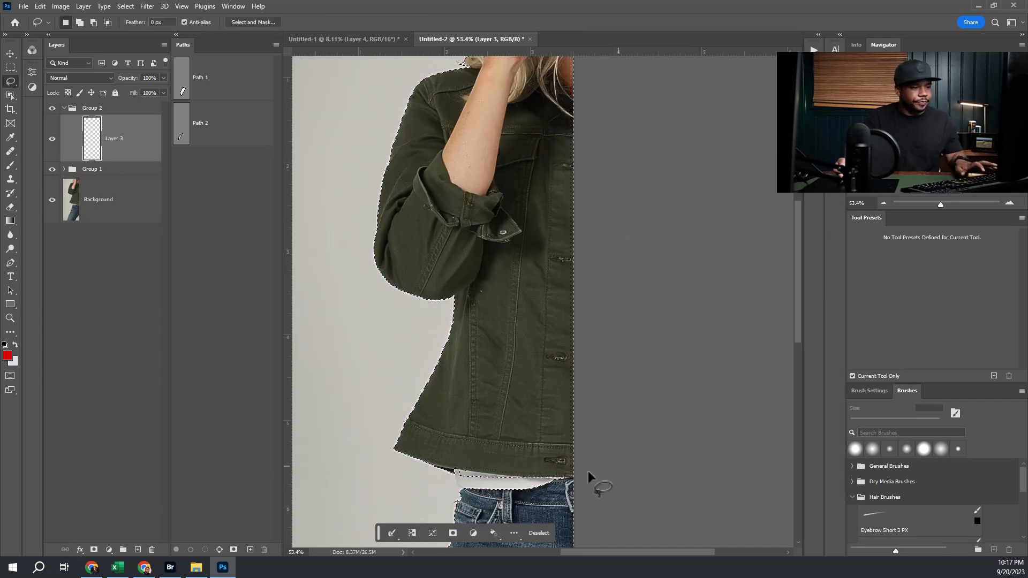
scroll(down, 3)
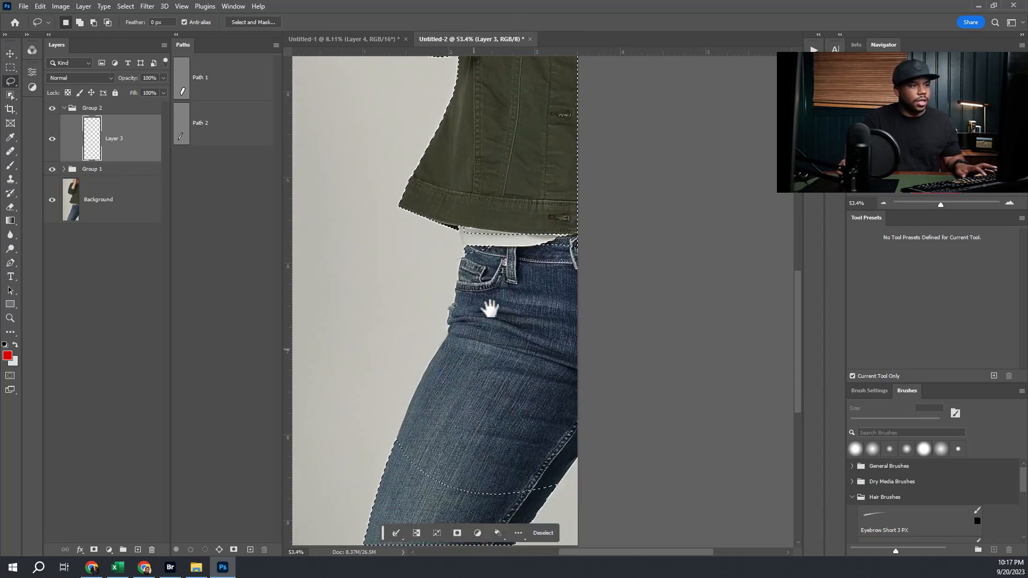
scroll(up, 3)
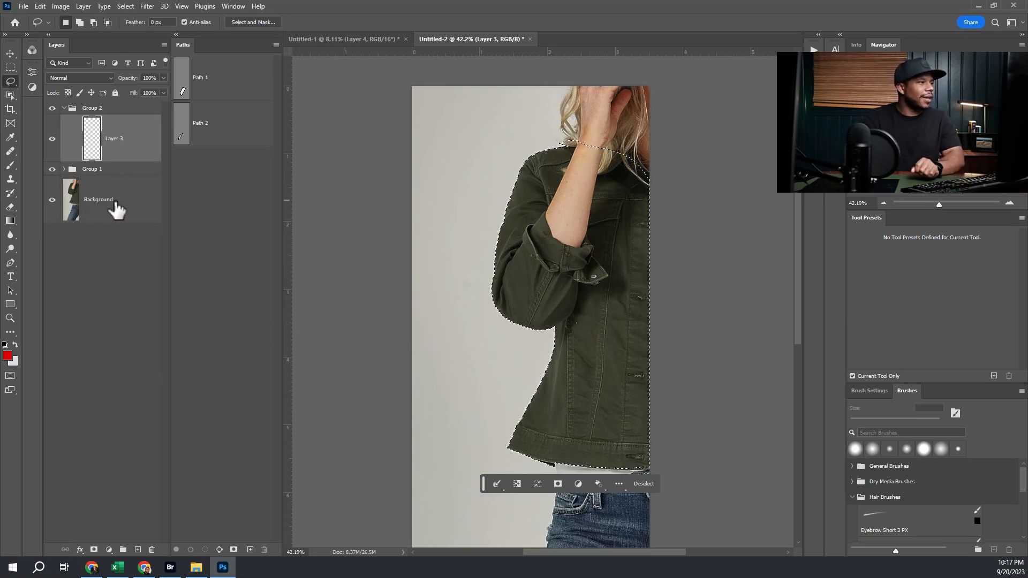
click(122, 5)
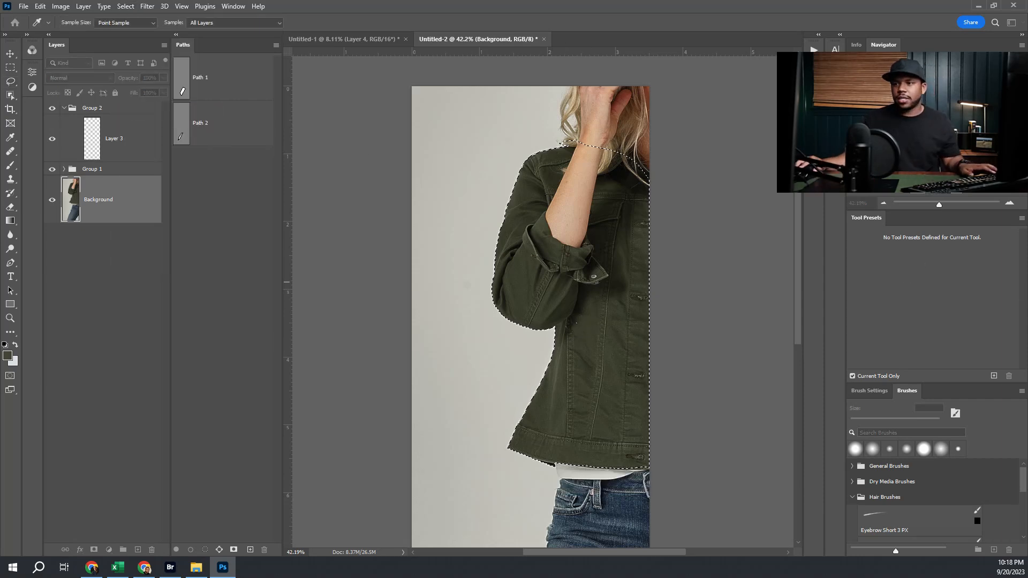
Narrow the selection to the jacket with a Color Range sample of the green fabric
click(125, 6)
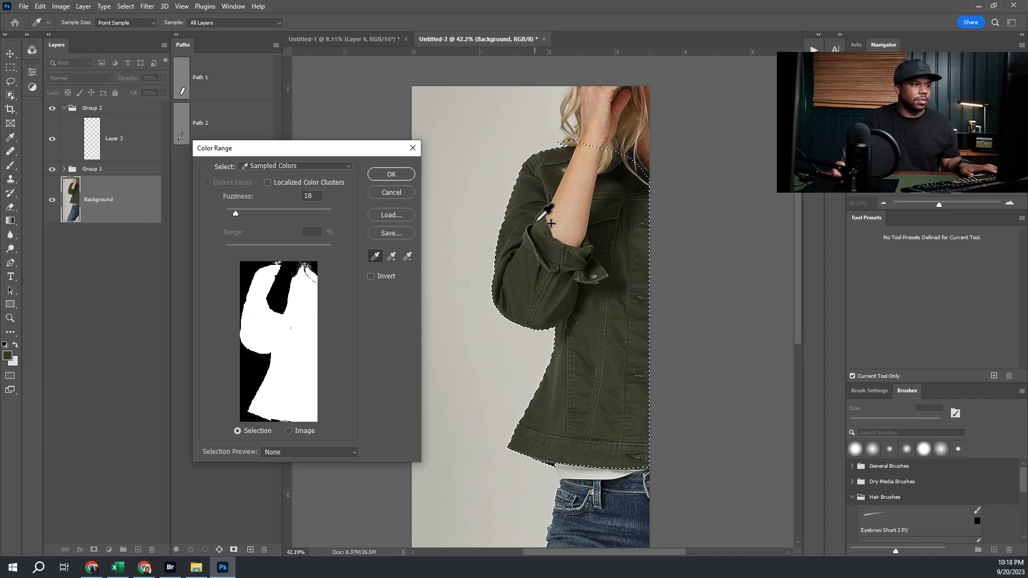
mouse_move(606, 294)
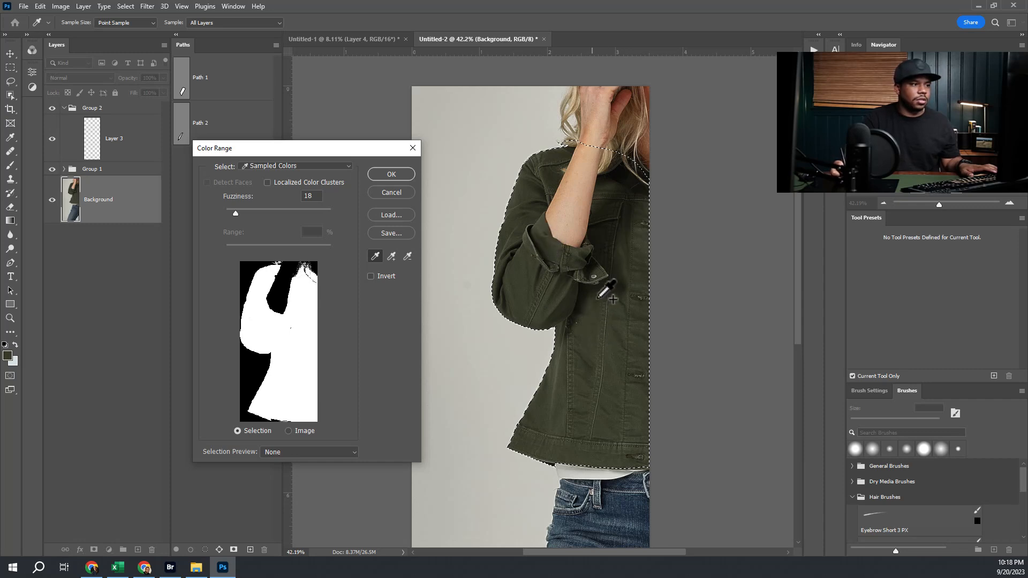
click(391, 175)
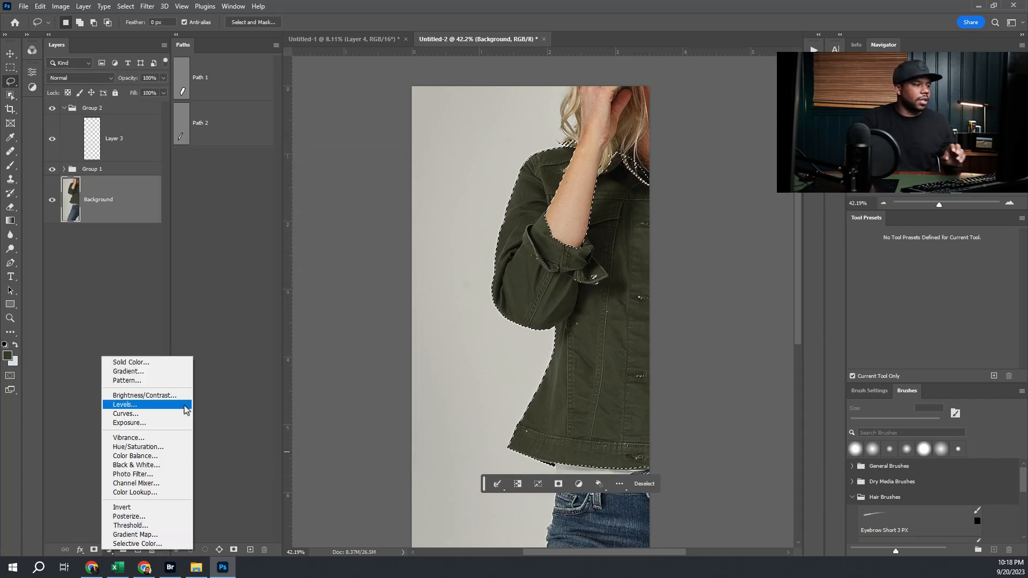
Add a Hue/Saturation adjustment to the jacket and set Hue to −180
click(138, 447)
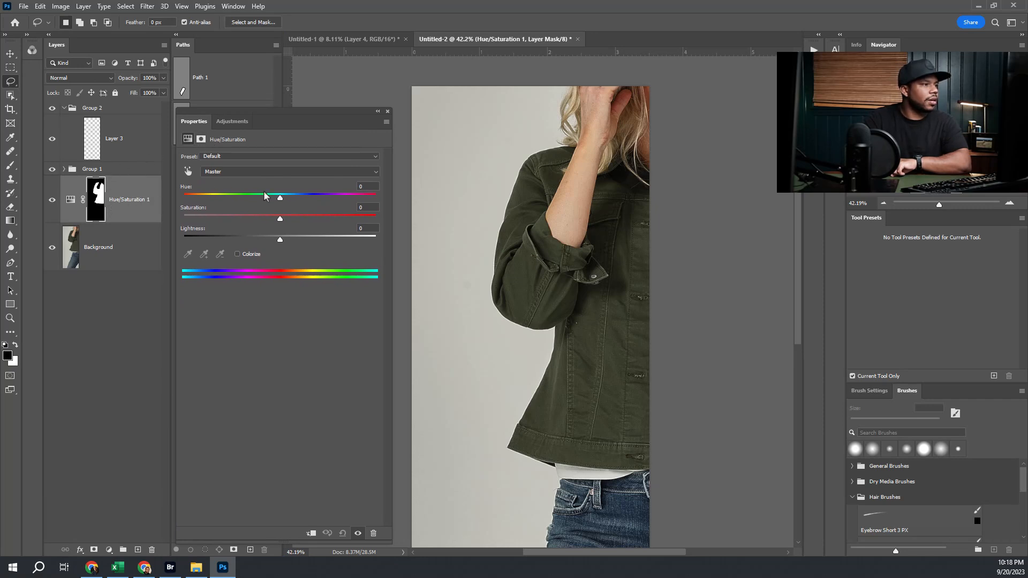
drag(279, 198, 258, 198)
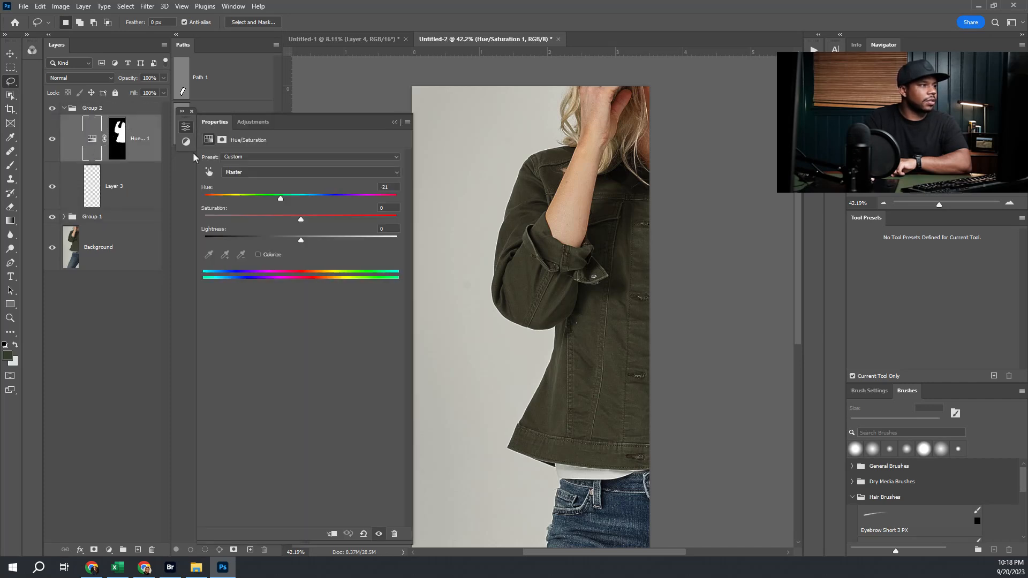
drag(280, 198, 240, 198)
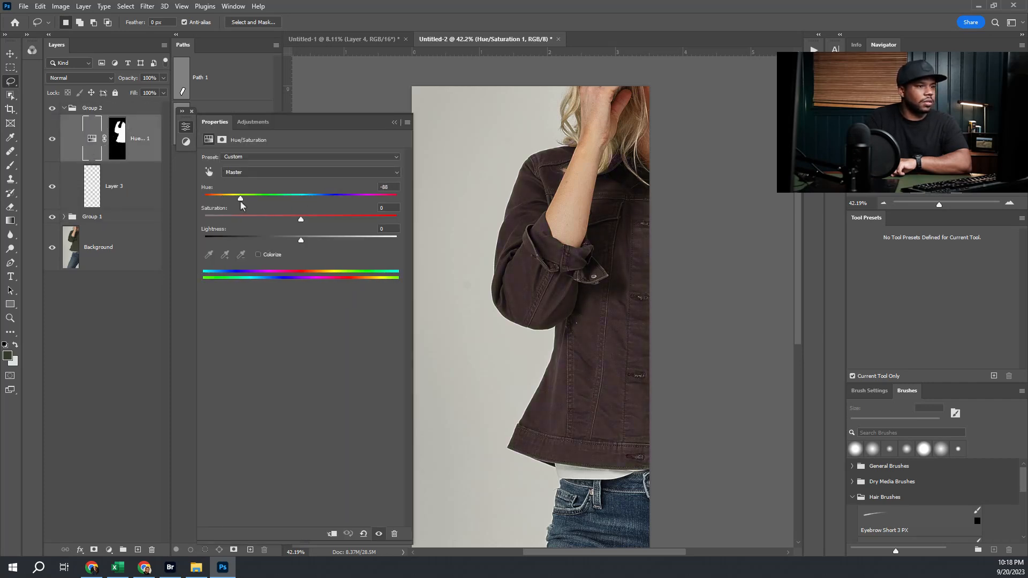
drag(240, 198, 204, 198)
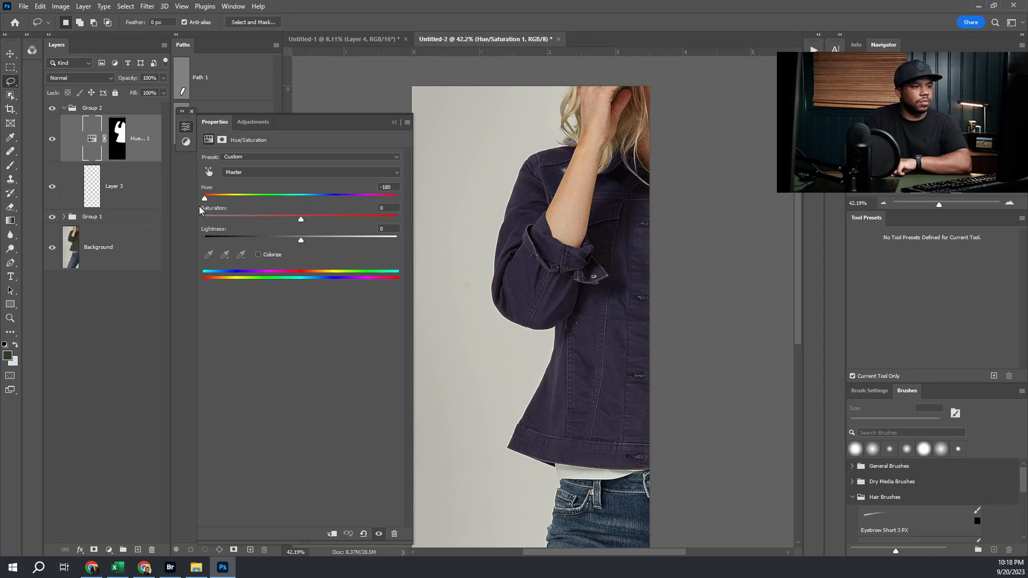
Set Saturation to −94 and Lightness to −20, then collapse Properties
drag(301, 219, 269, 219)
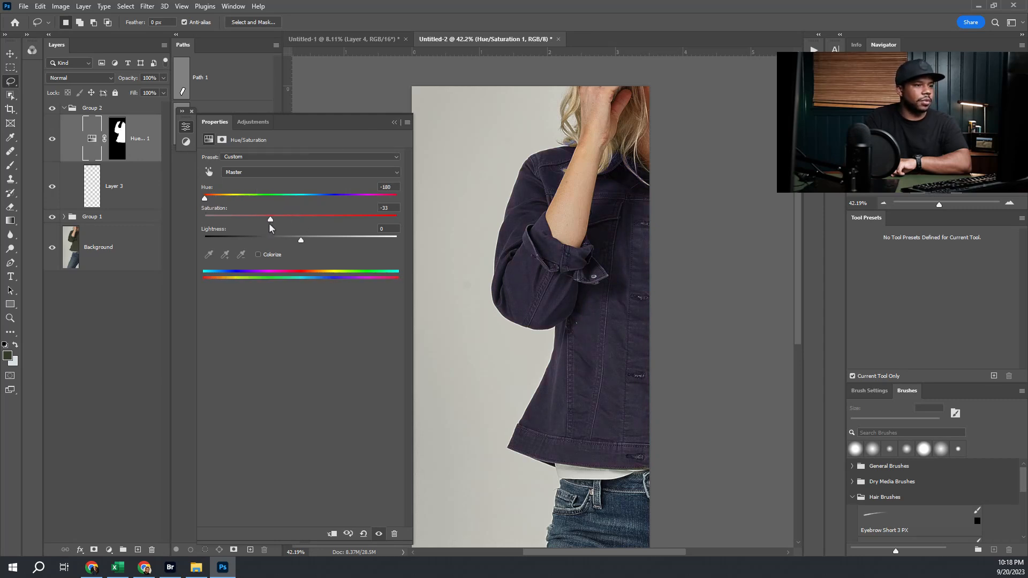
drag(269, 218, 204, 218)
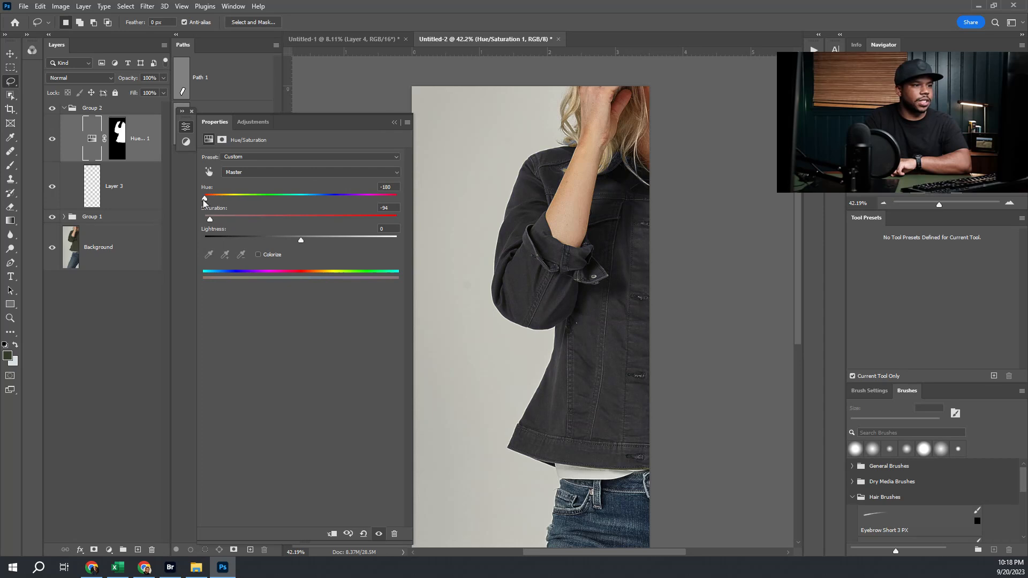
drag(301, 240, 278, 239)
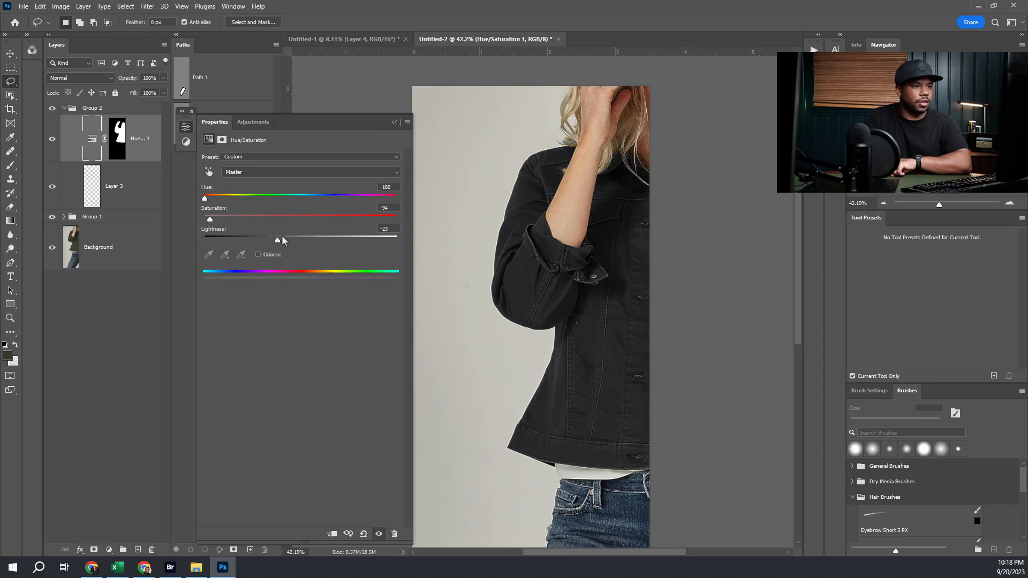
drag(277, 240, 282, 239)
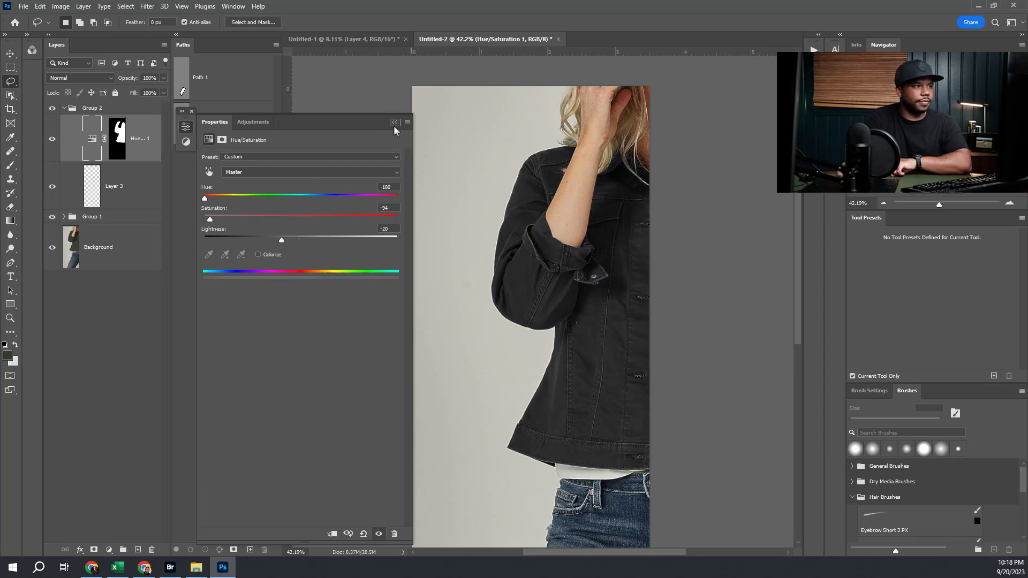
click(393, 122)
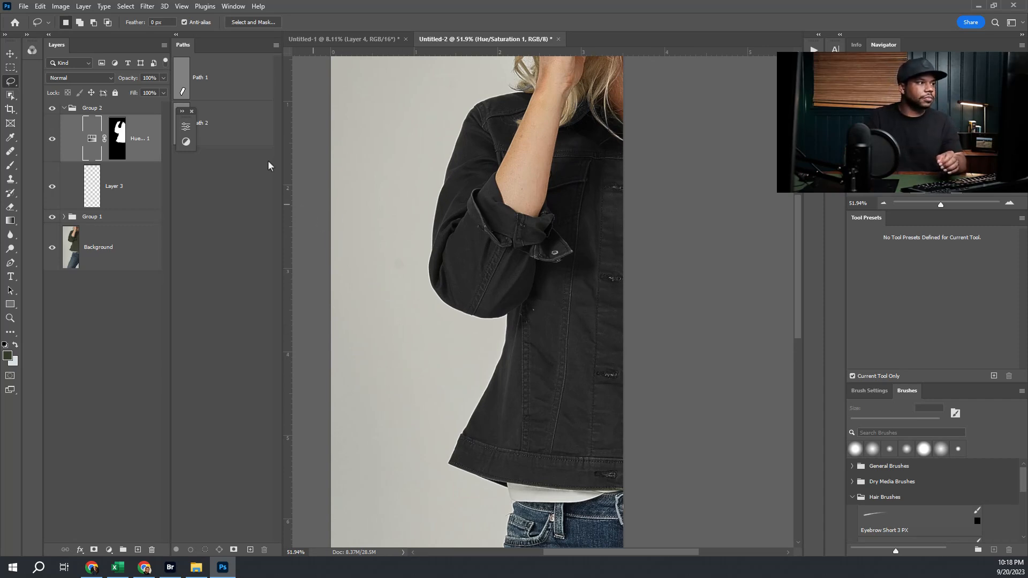
click(117, 137)
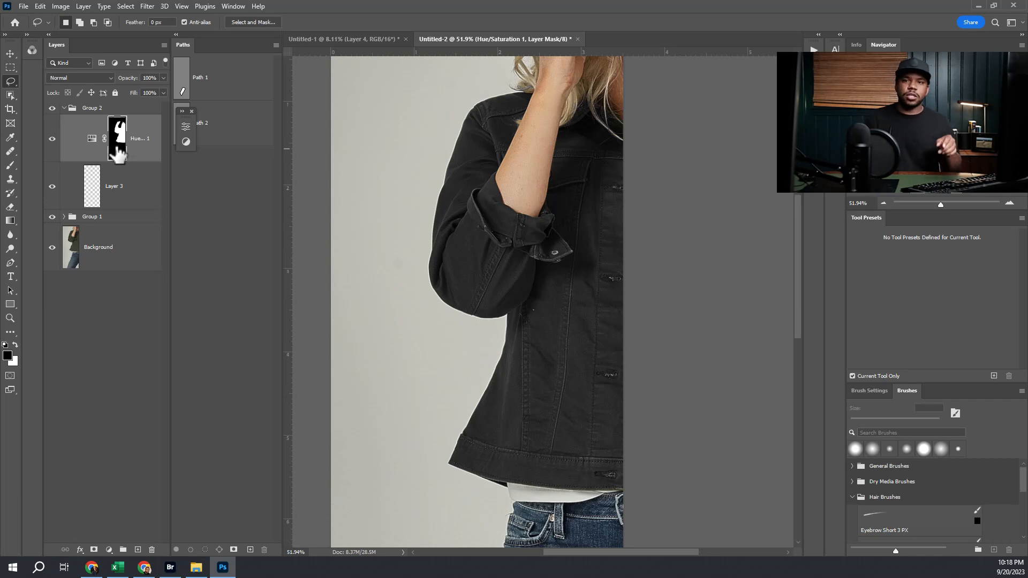
mouse_move(117, 138)
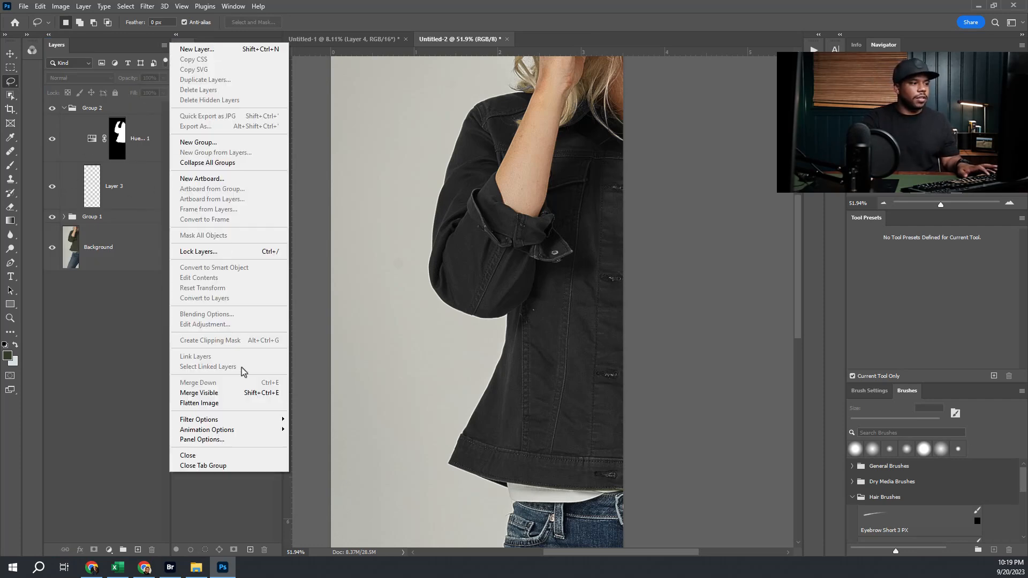
mouse_move(242, 393)
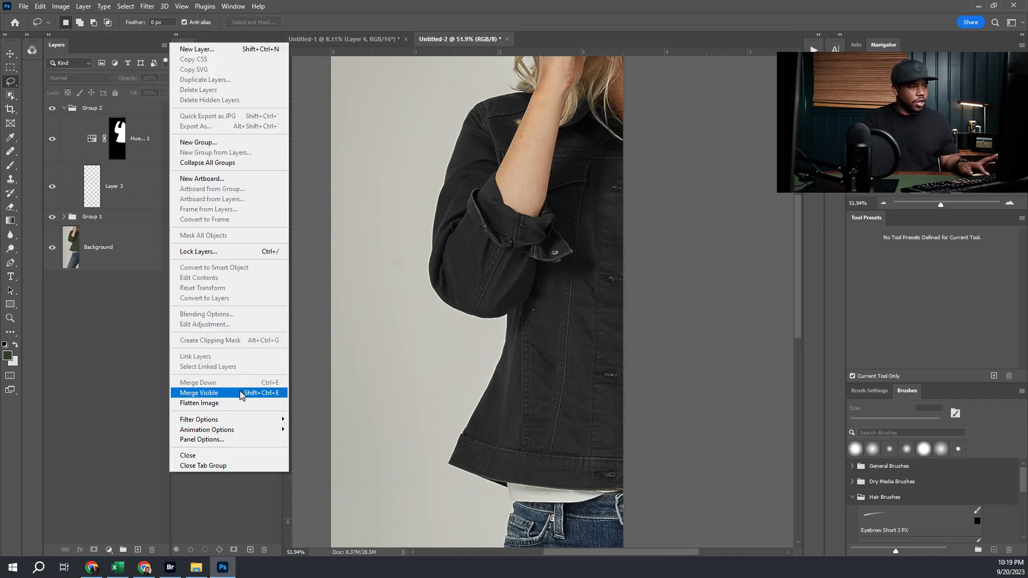
Merge visible into Layer 4, then cancel out of Liquify
click(198, 392)
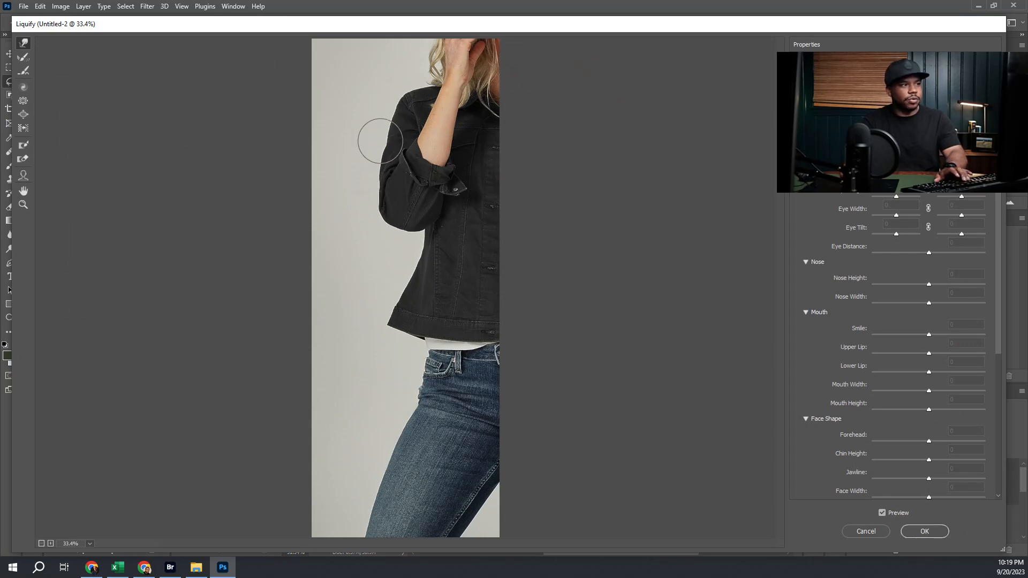
mouse_move(892, 542)
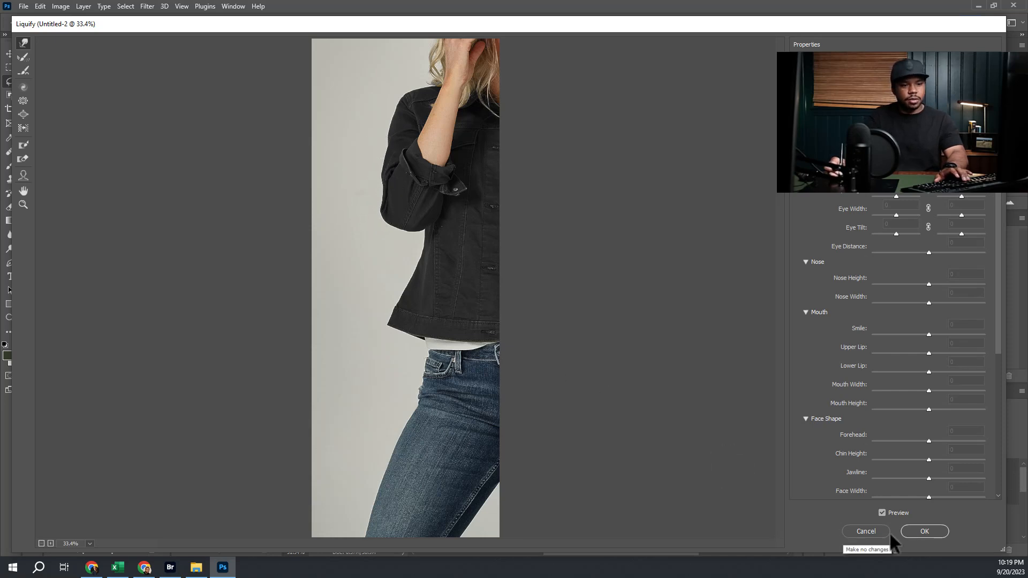
click(924, 531)
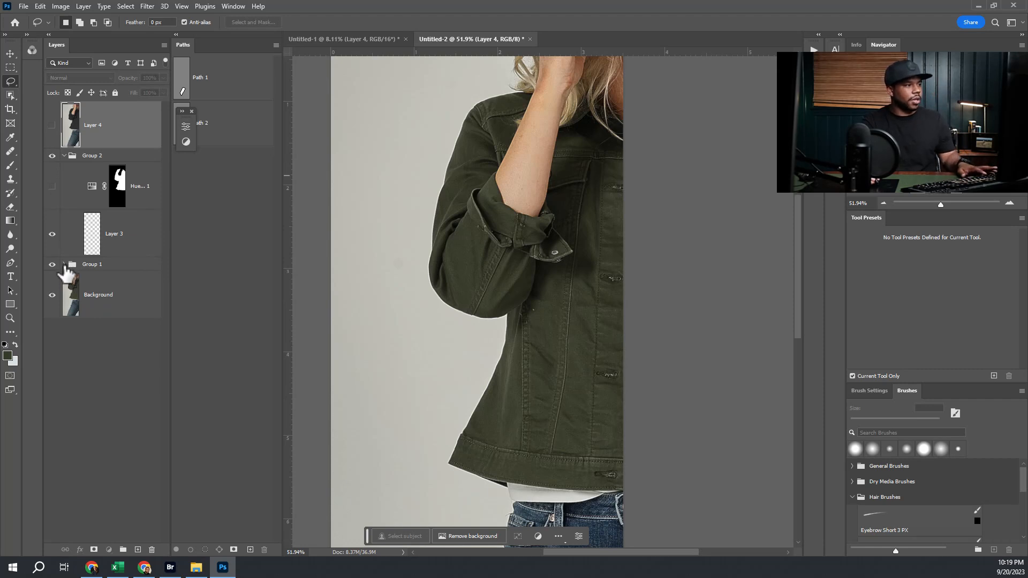
Expand Group 1 and re-apply the photo's Liquify smart filter with OK
click(64, 264)
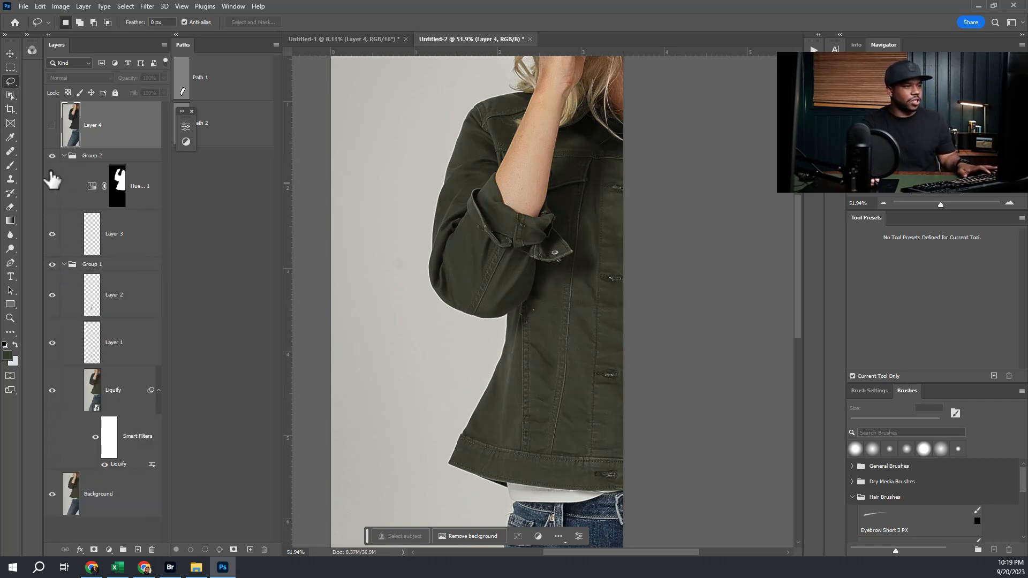
click(113, 390)
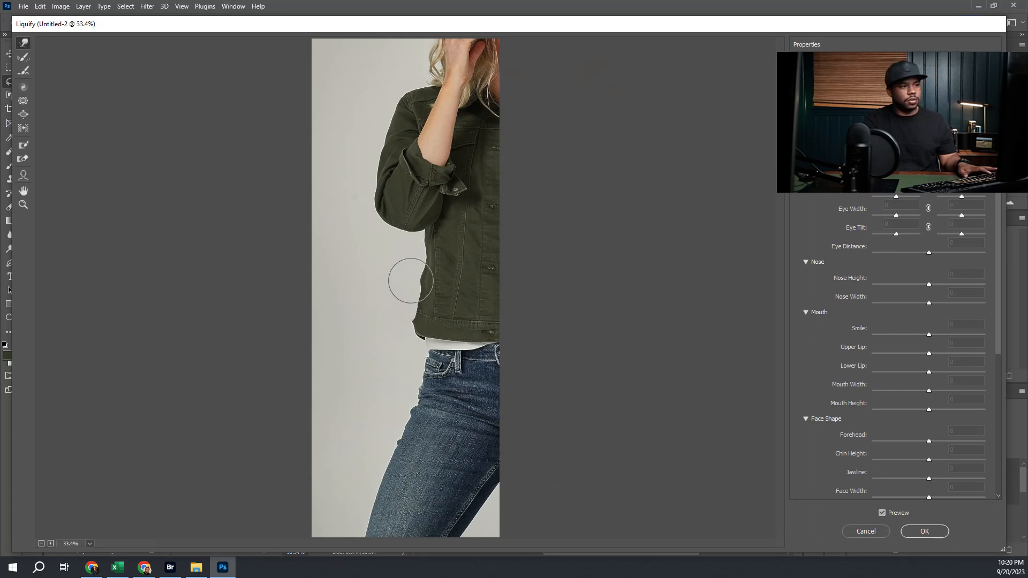
mouse_move(662, 438)
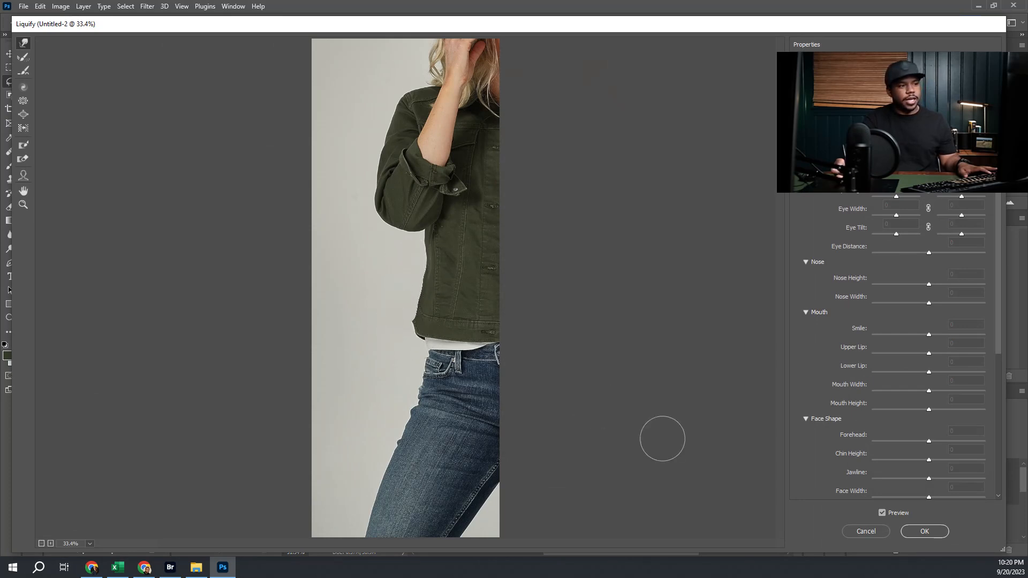
click(925, 532)
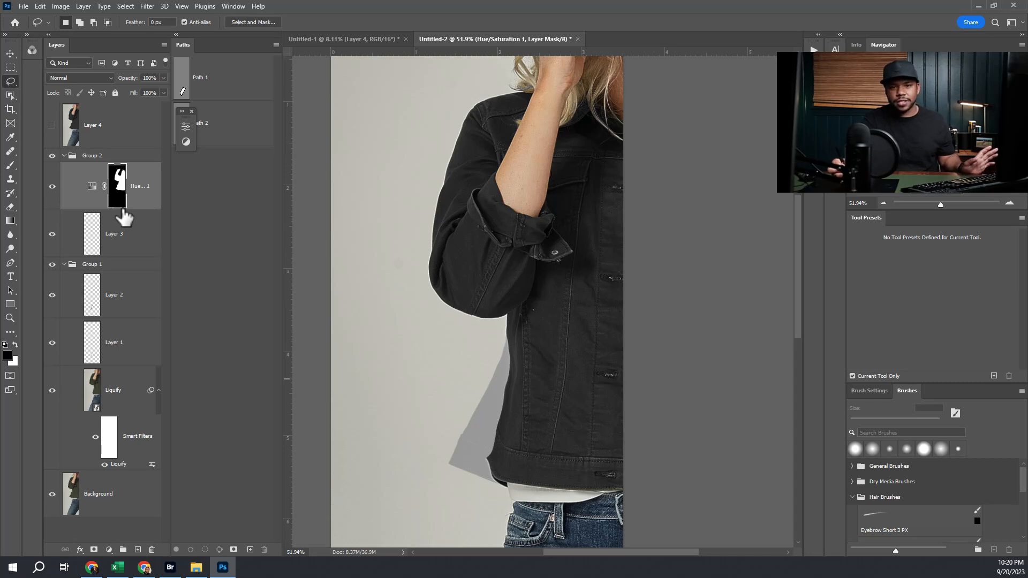
mouse_move(124, 216)
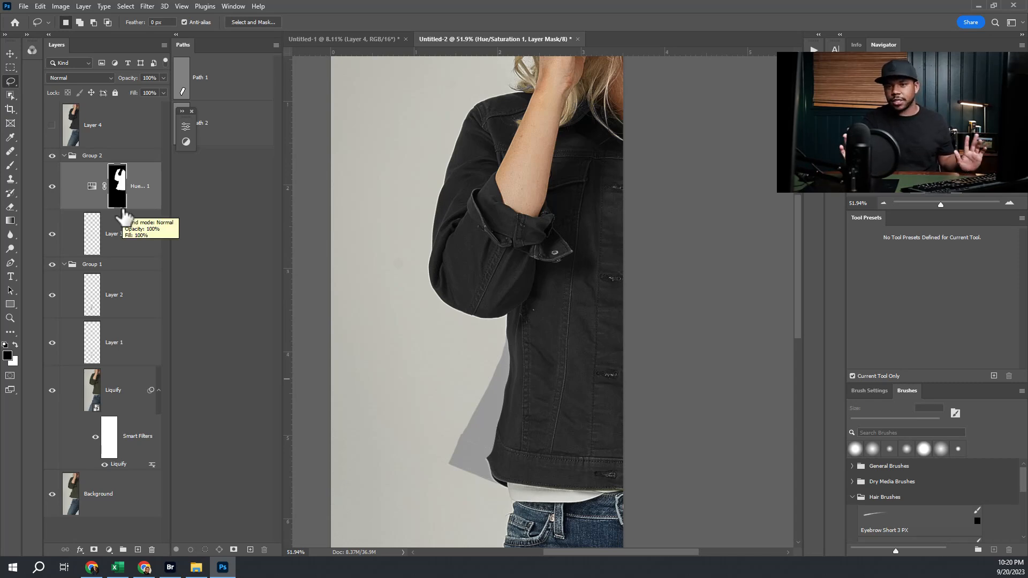